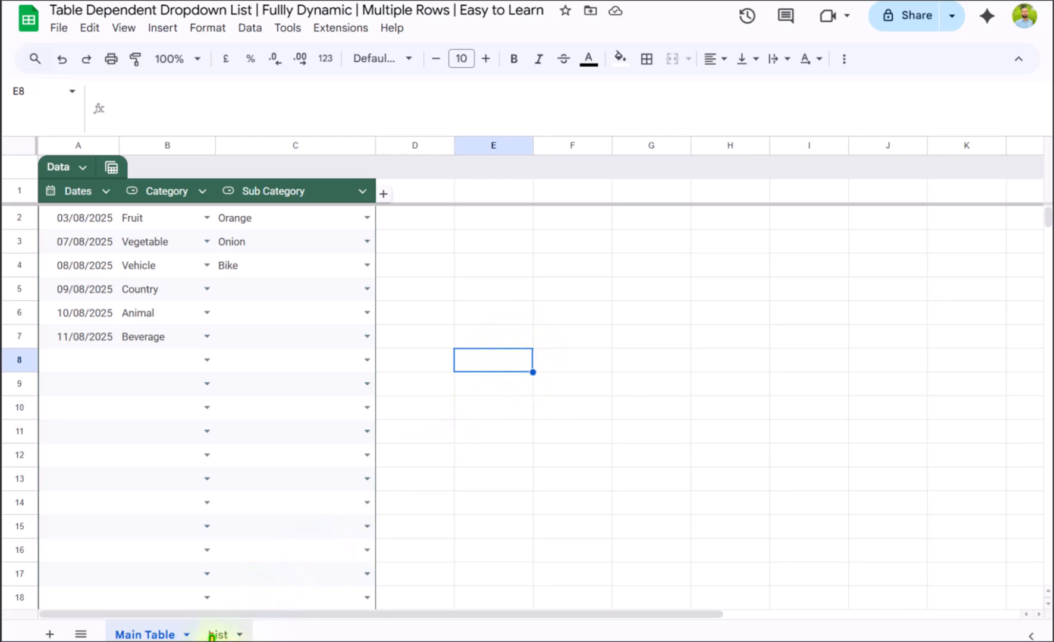
- Review the List sheet, then set row 8 to Electronics with a matching item and fix an invalid sub category with a fruit
click(217, 634)
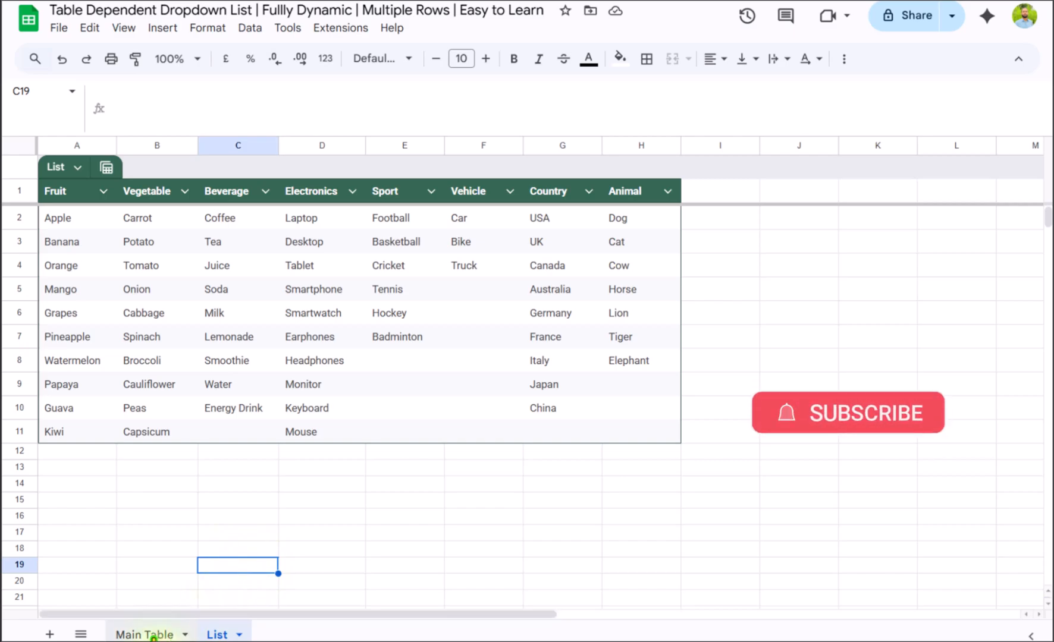
click(143, 634)
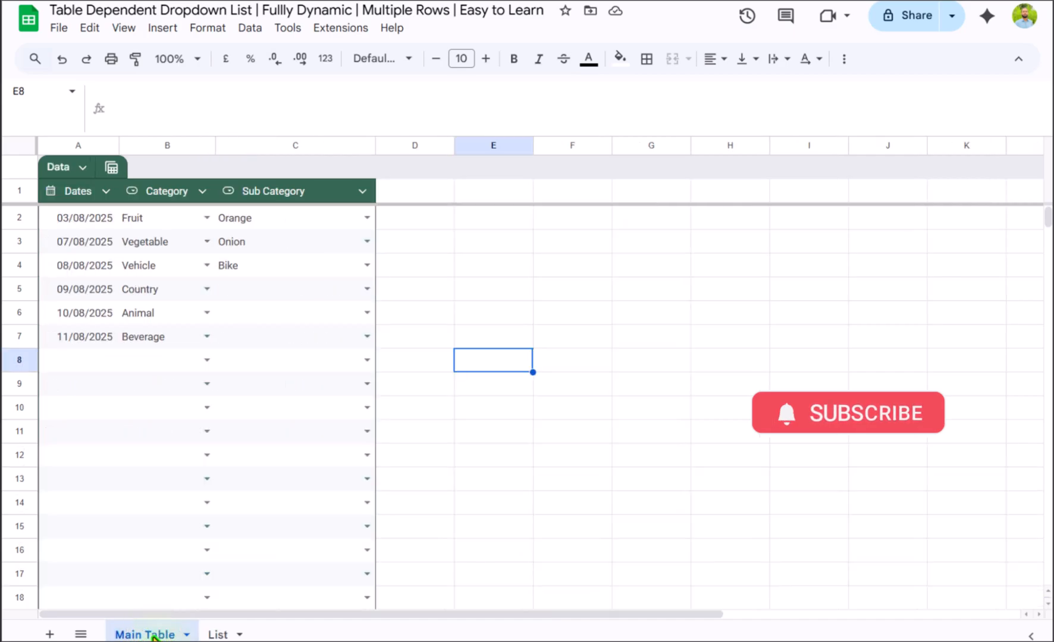
click(167, 359)
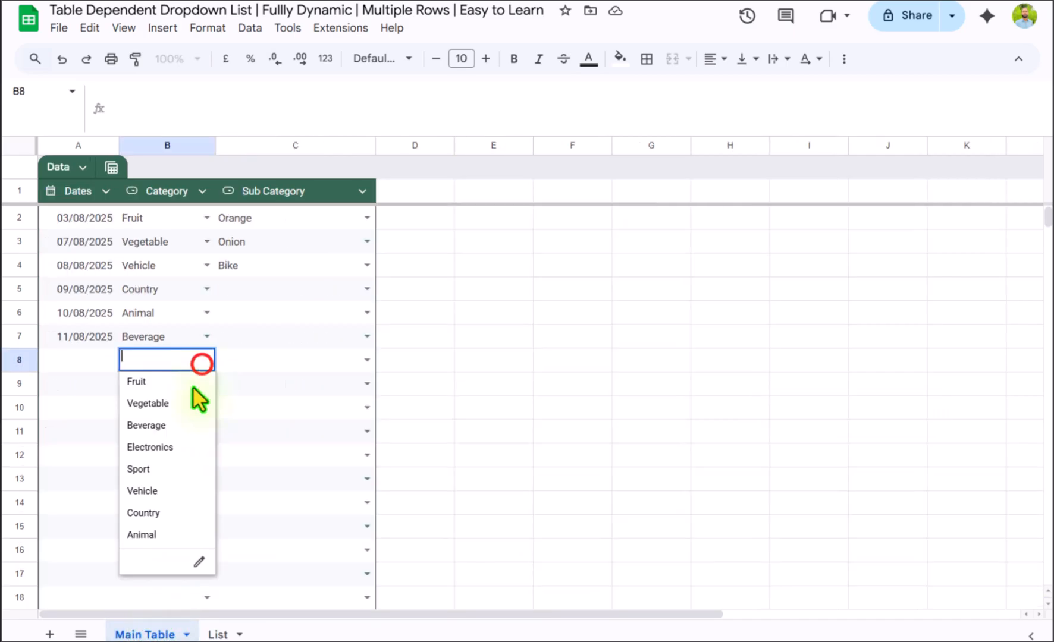
click(149, 447)
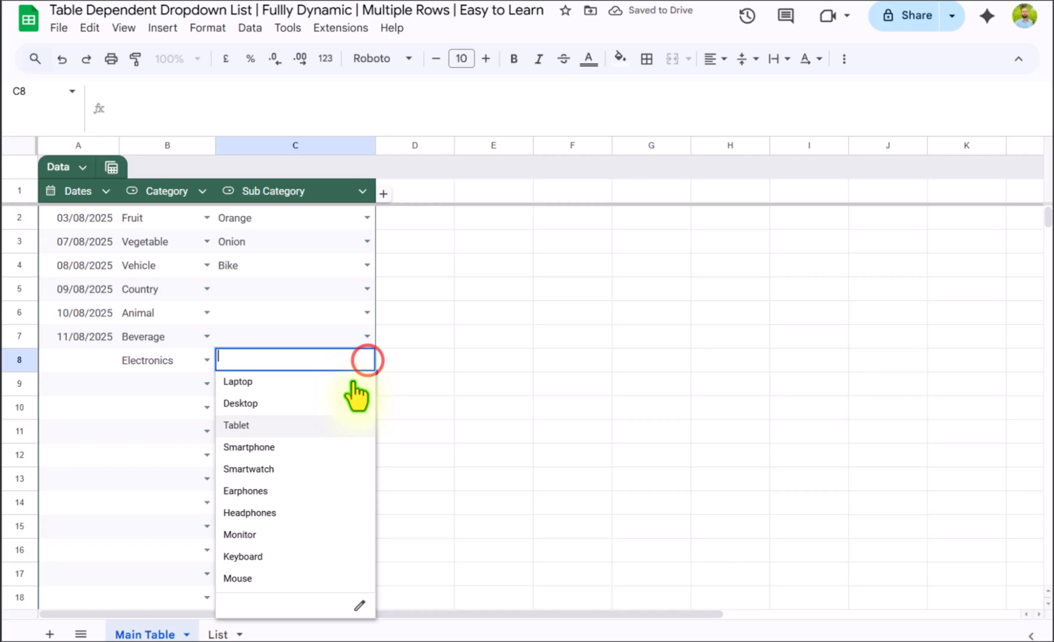
click(249, 447)
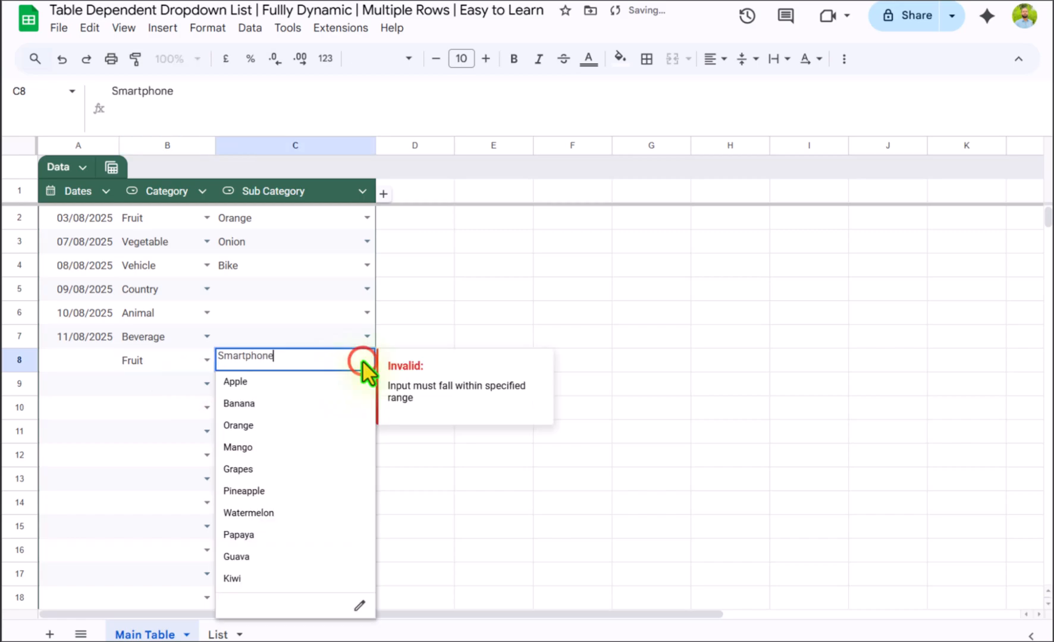
click(237, 448)
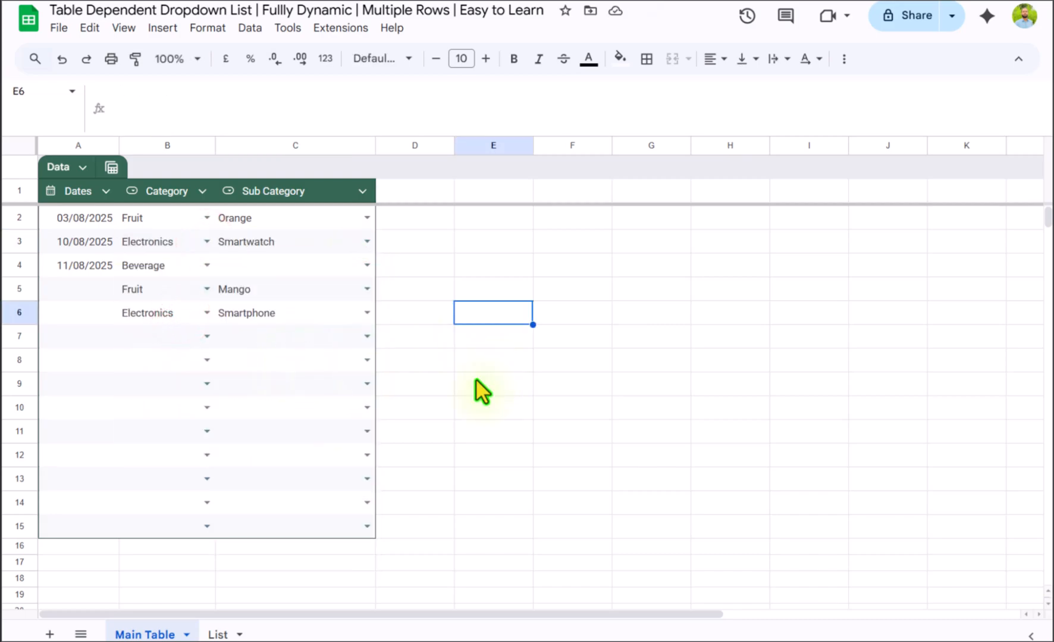
- Show the List sheet with its Fruit through Animal category columns
click(216, 634)
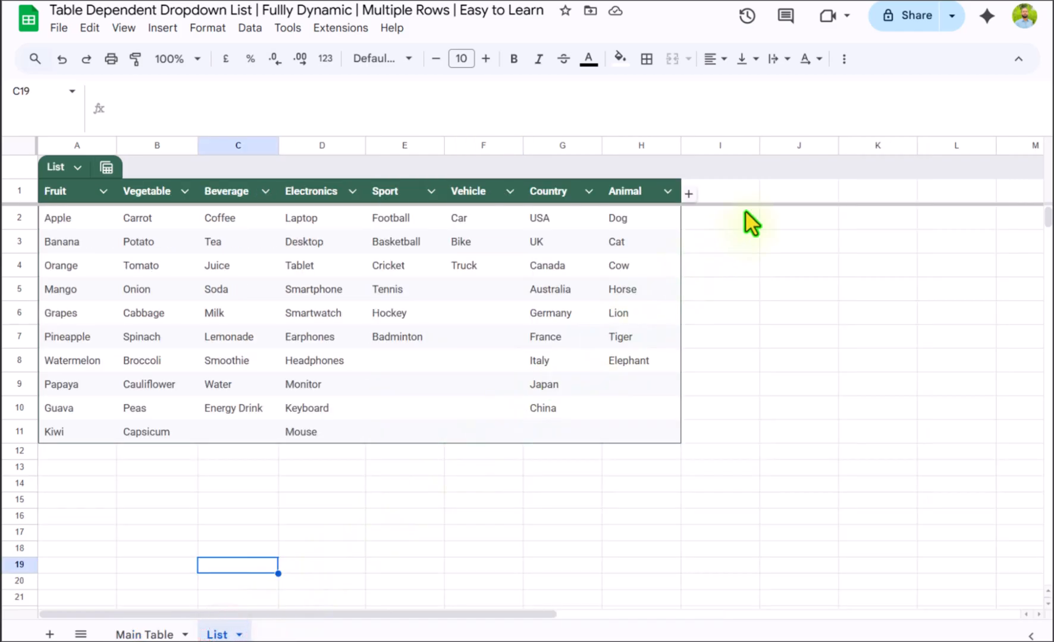
mouse_move(118, 500)
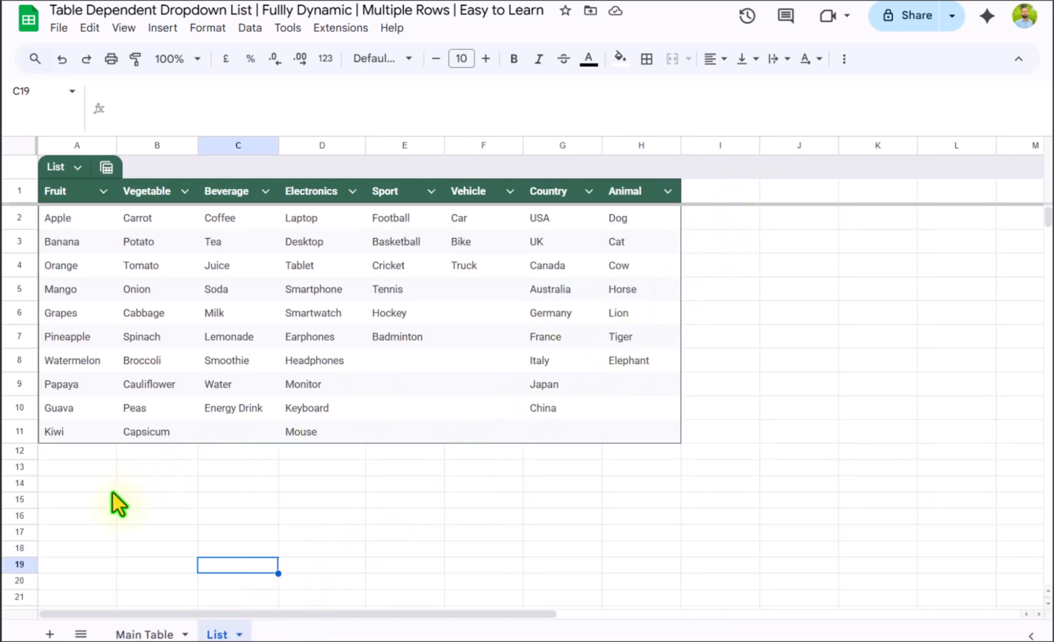
mouse_move(146, 614)
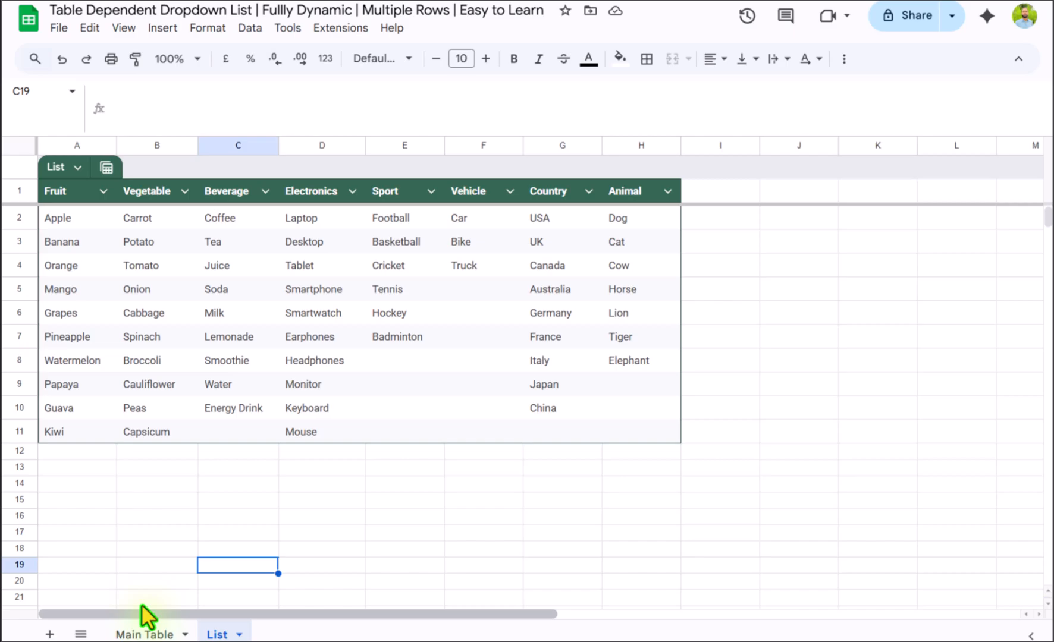
mouse_move(183, 566)
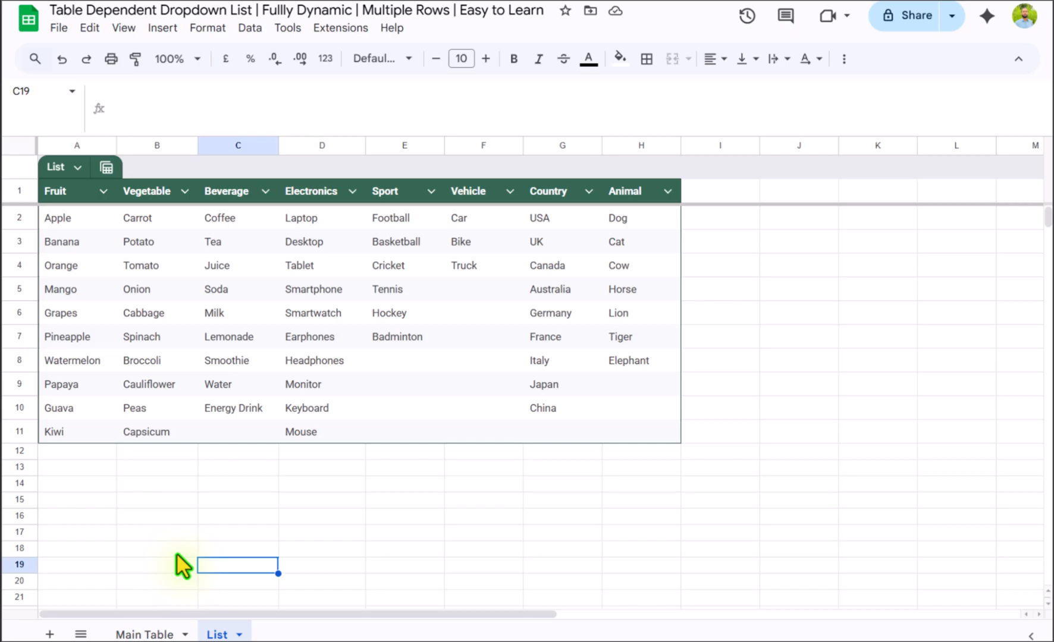
- Convert Main Table's A1:C10 dates and Category range into a table named Data
click(144, 635)
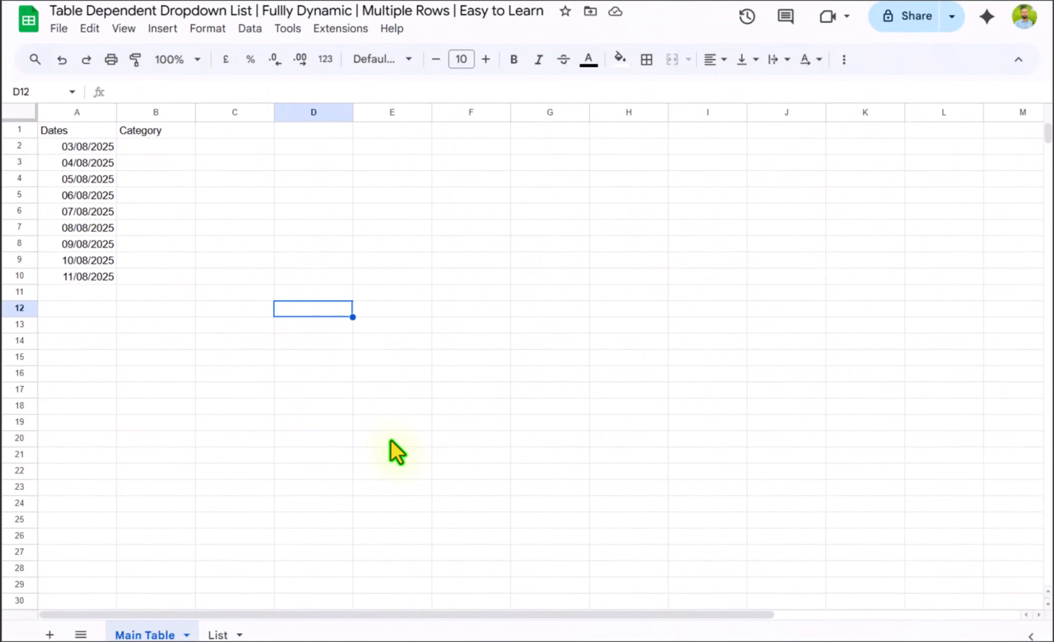
mouse_move(329, 390)
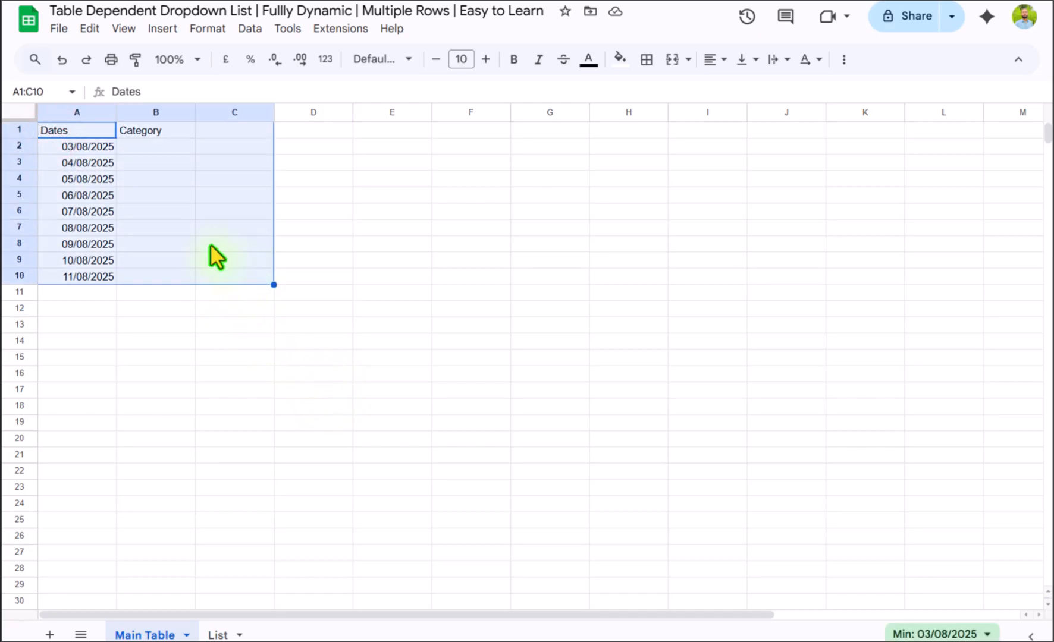
right_click(215, 256)
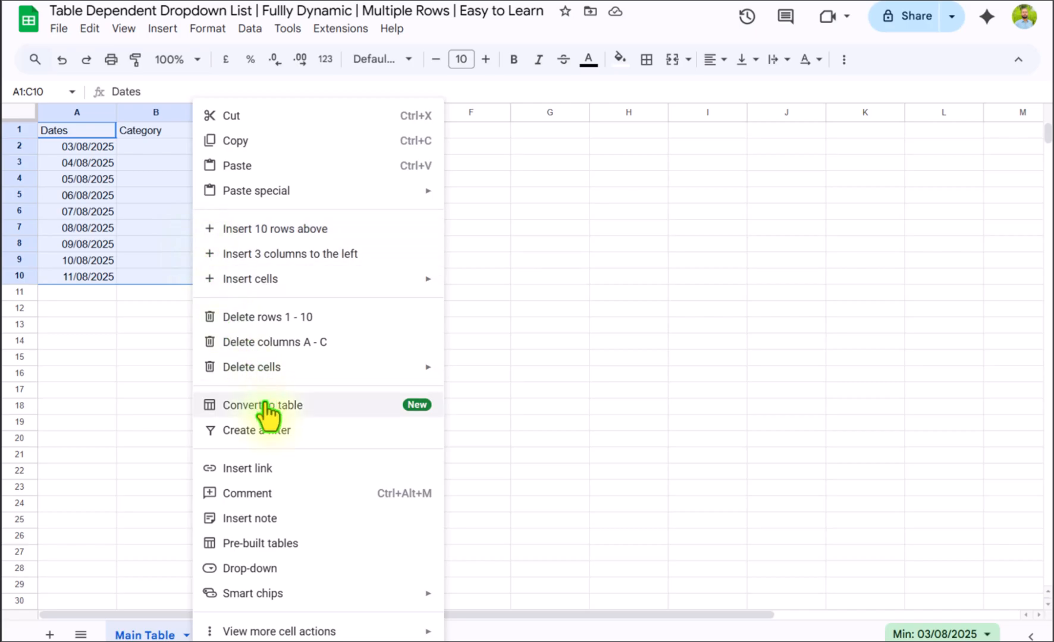
click(262, 405)
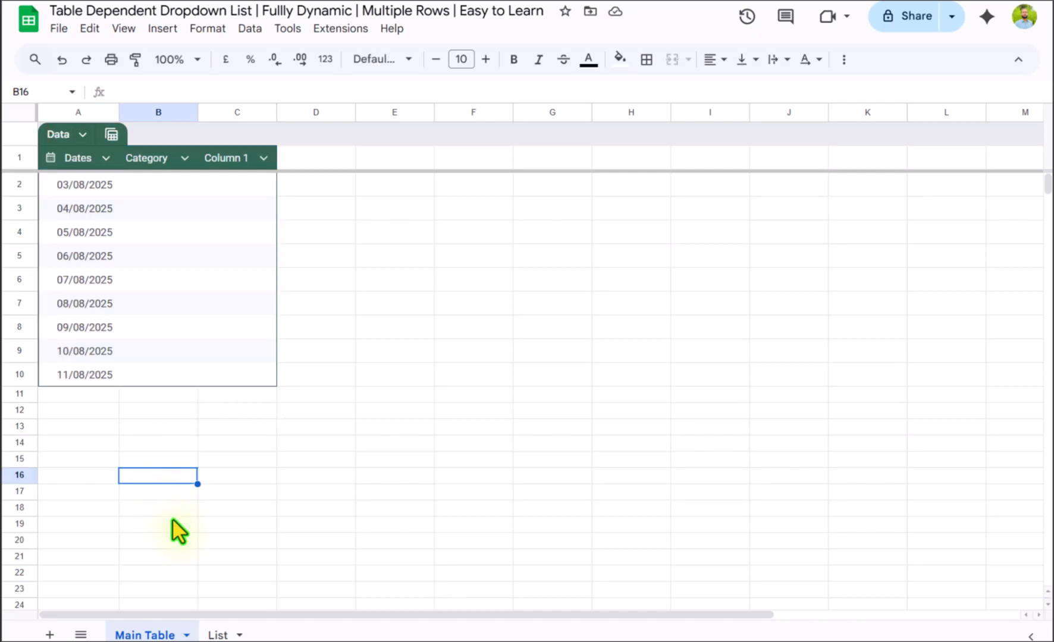
- Convert the List sheet's A1:H11 category lists into a table named List
click(216, 635)
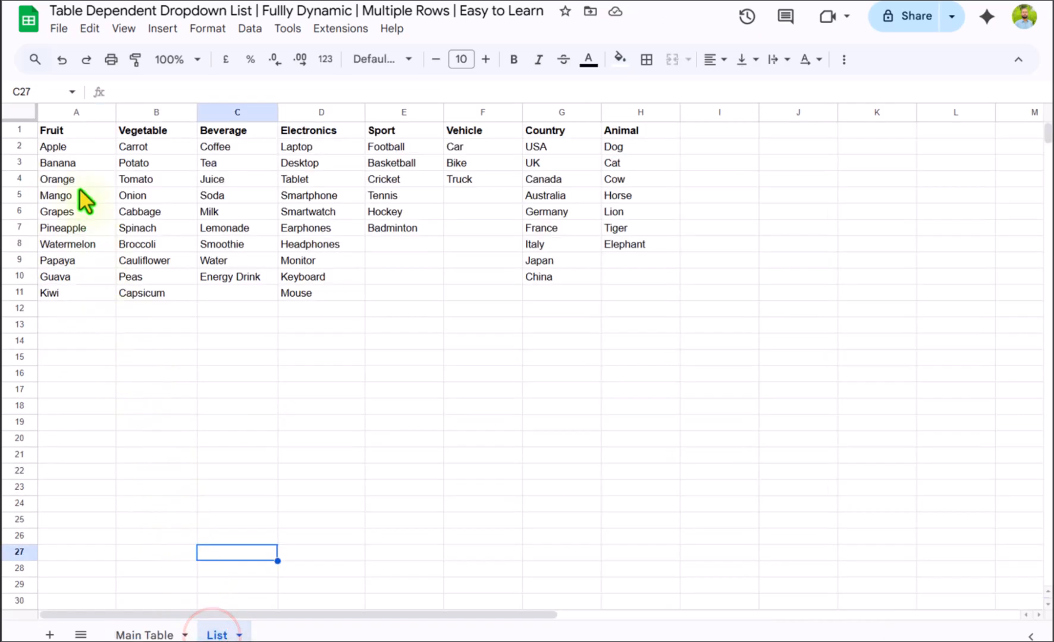
drag(76, 131, 618, 297)
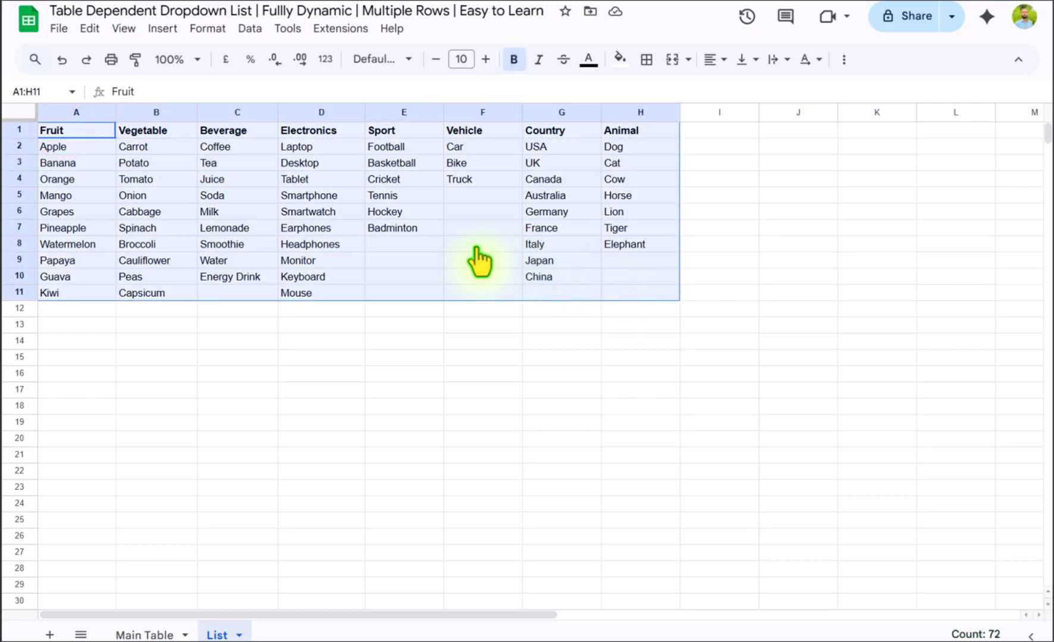
right_click(481, 262)
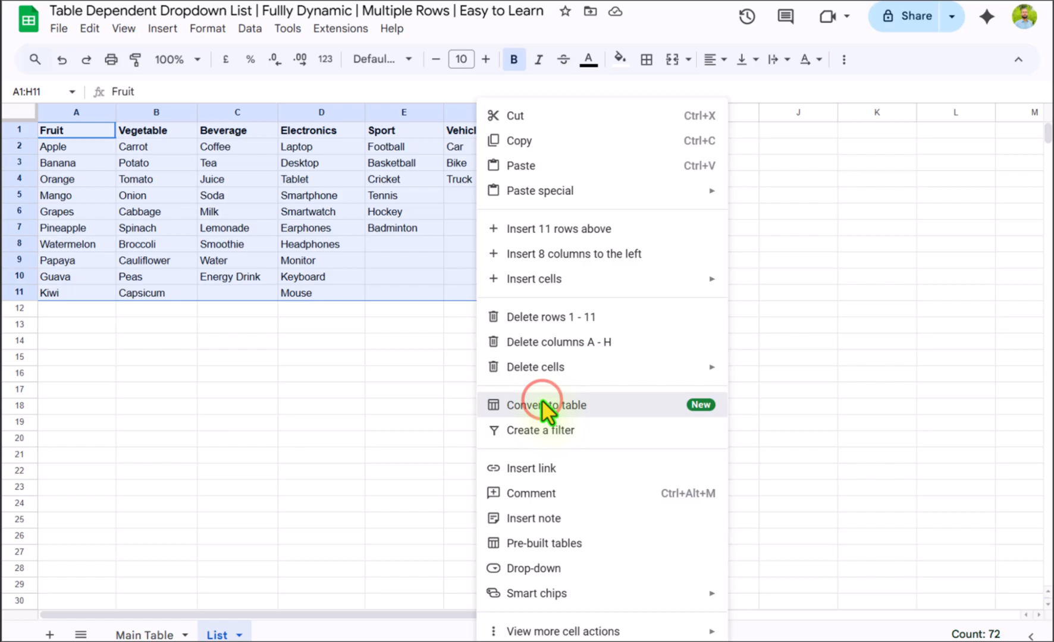
click(546, 405)
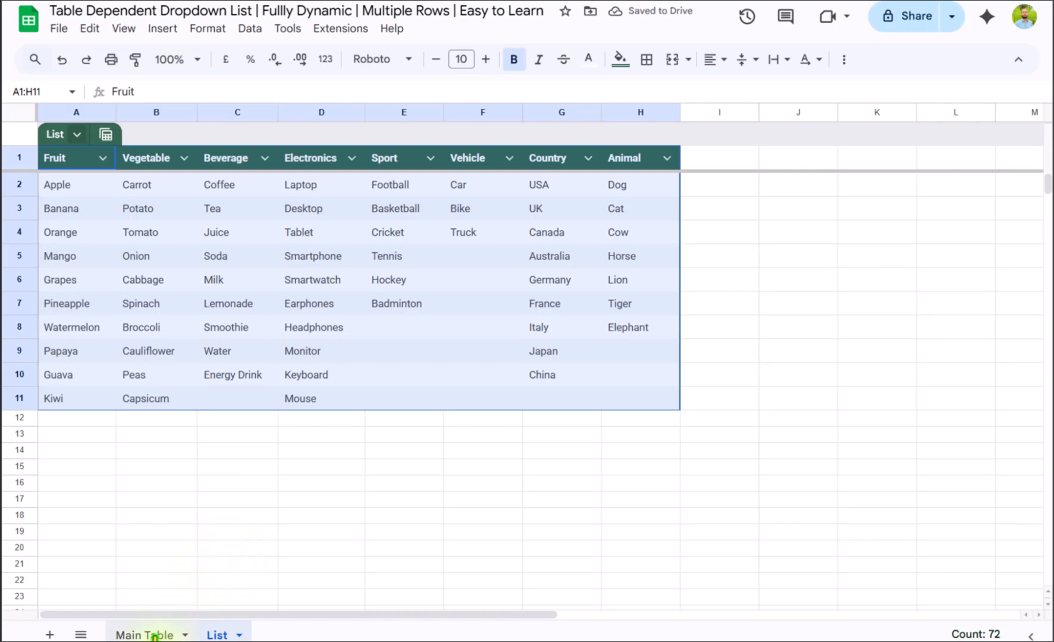
- Make the Data table's Category column a drop-down column type on Main Table
click(142, 636)
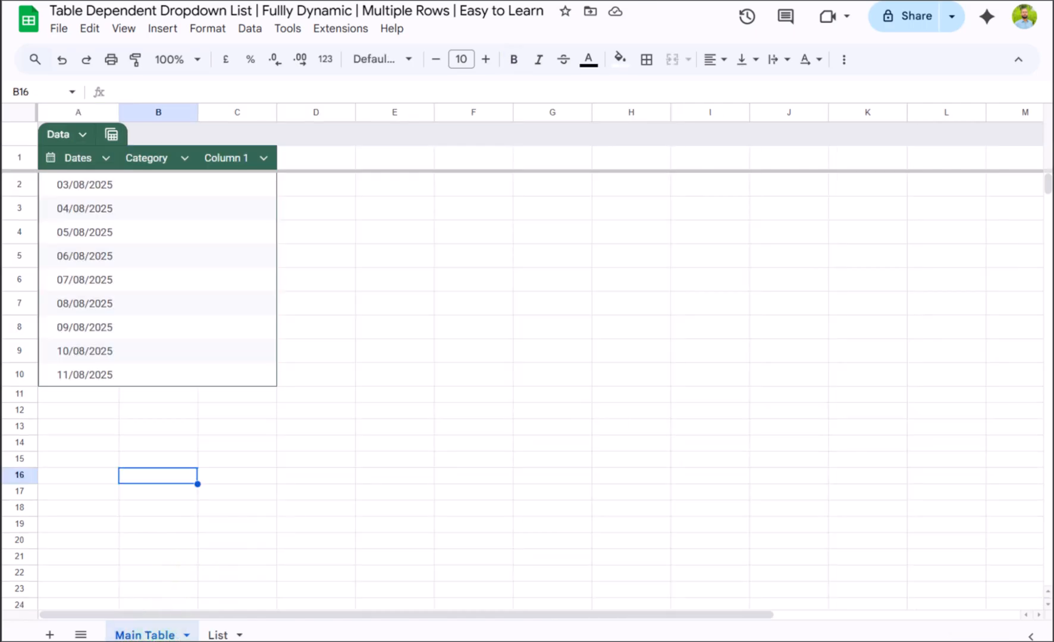
mouse_move(184, 175)
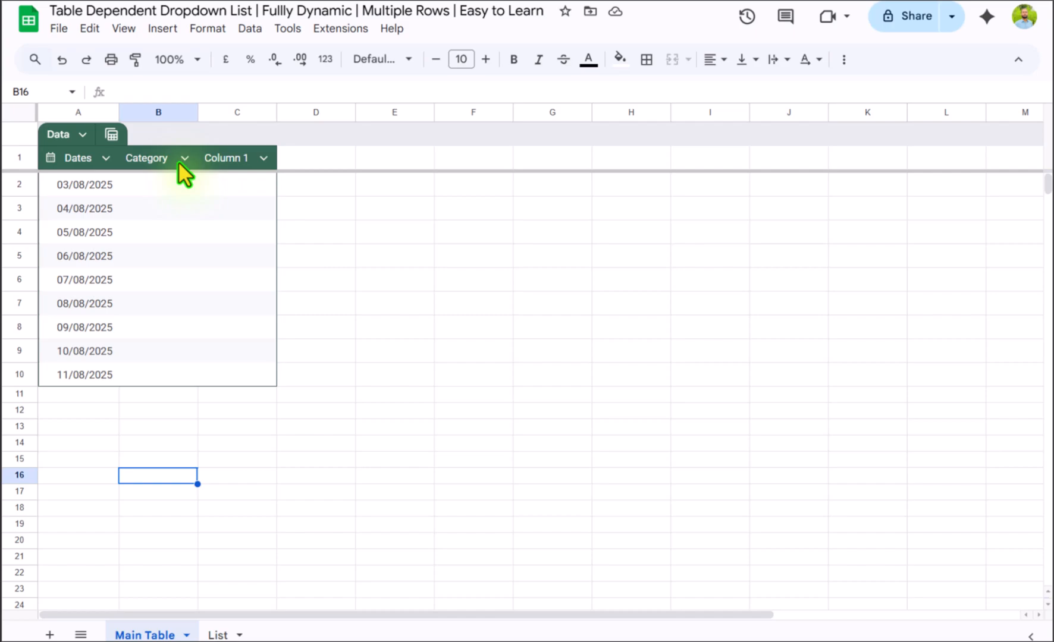
click(184, 159)
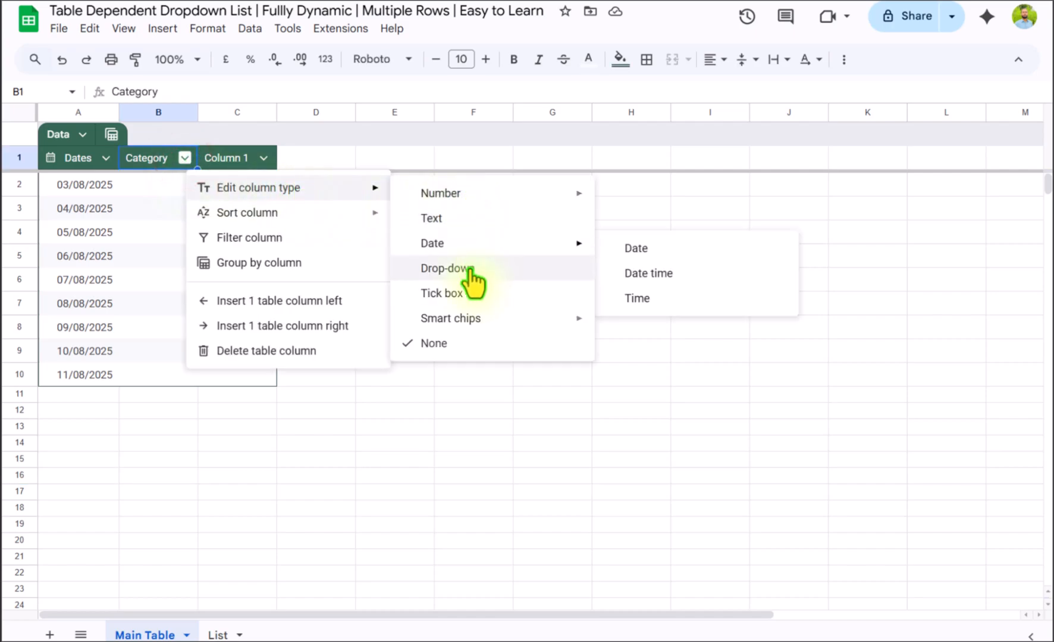
click(445, 268)
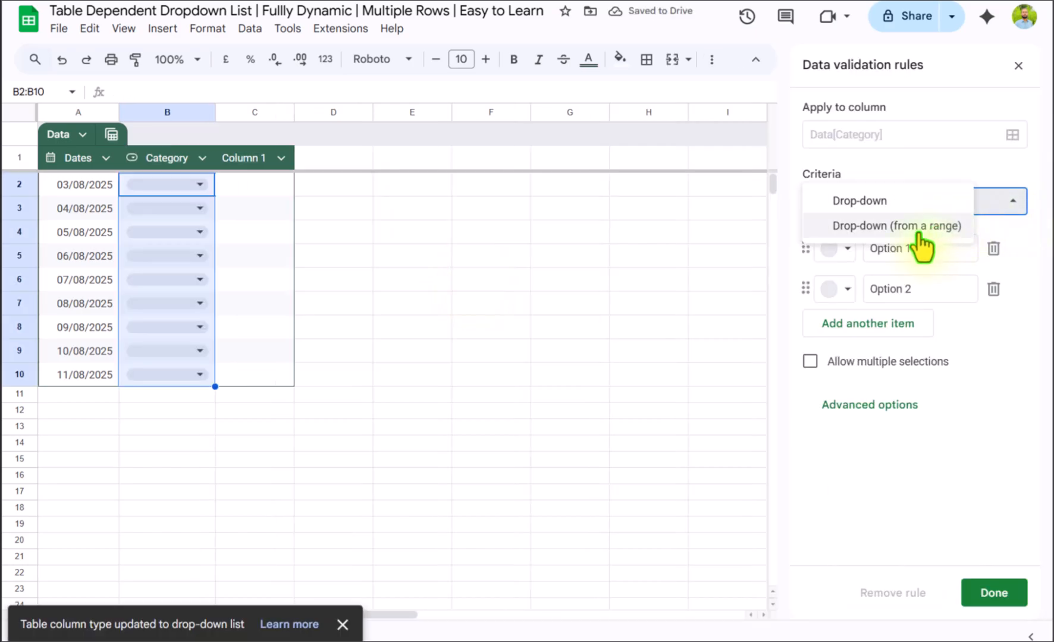
- Source the Category drop-down from a range, the List sheet's header row List!1:1
click(894, 224)
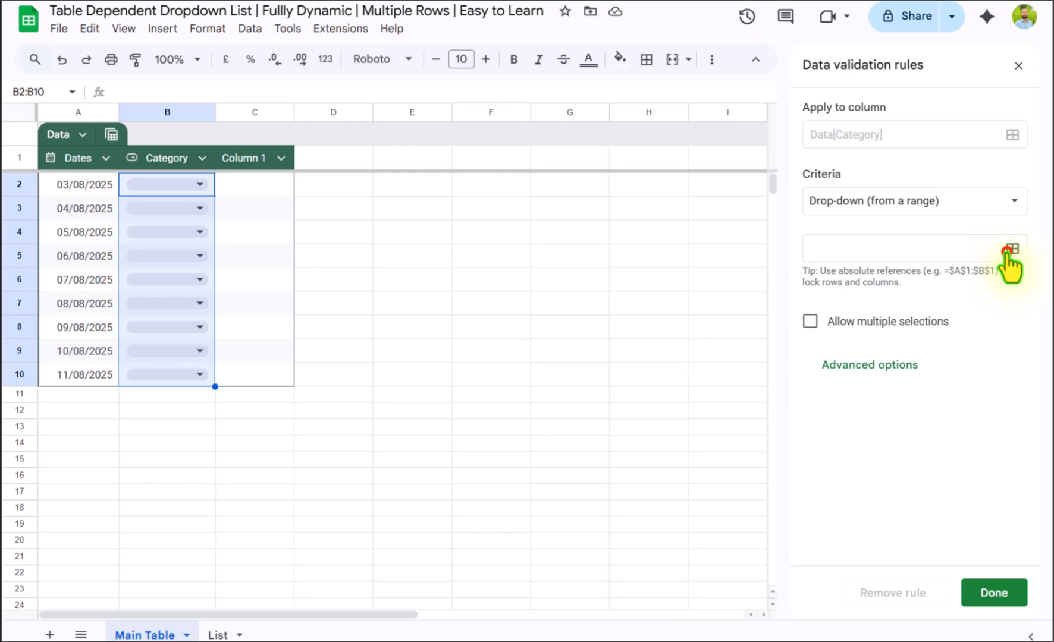
click(1013, 249)
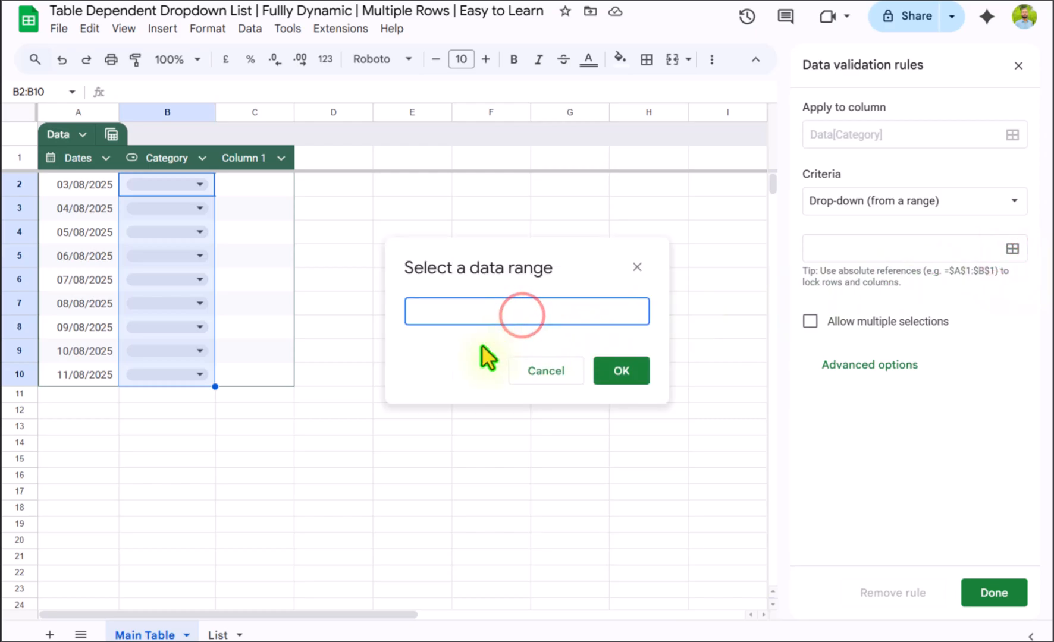
click(526, 310)
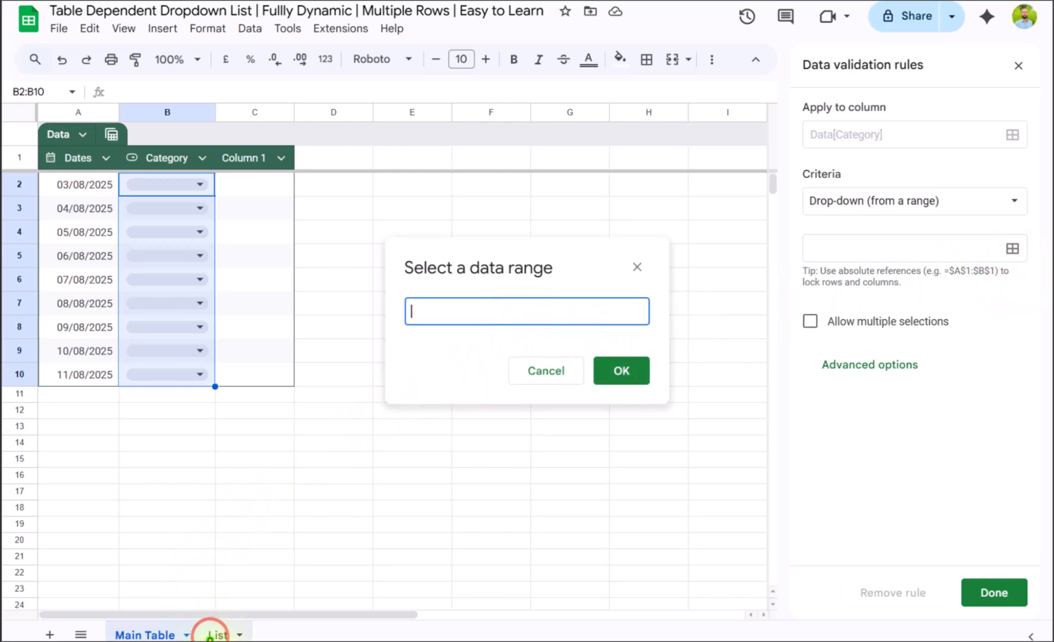
click(216, 634)
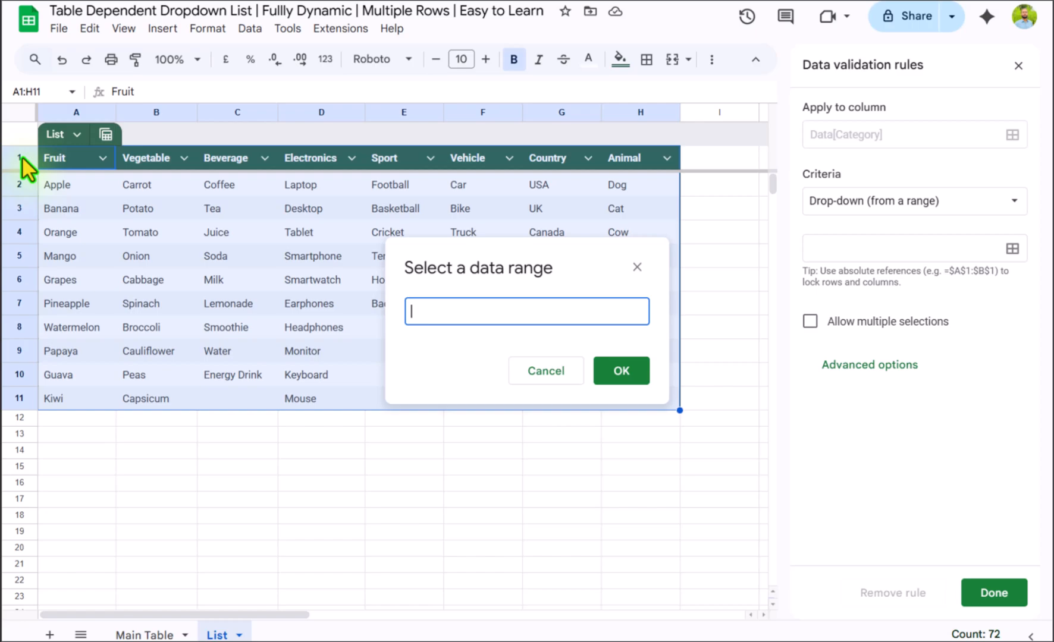
click(20, 158)
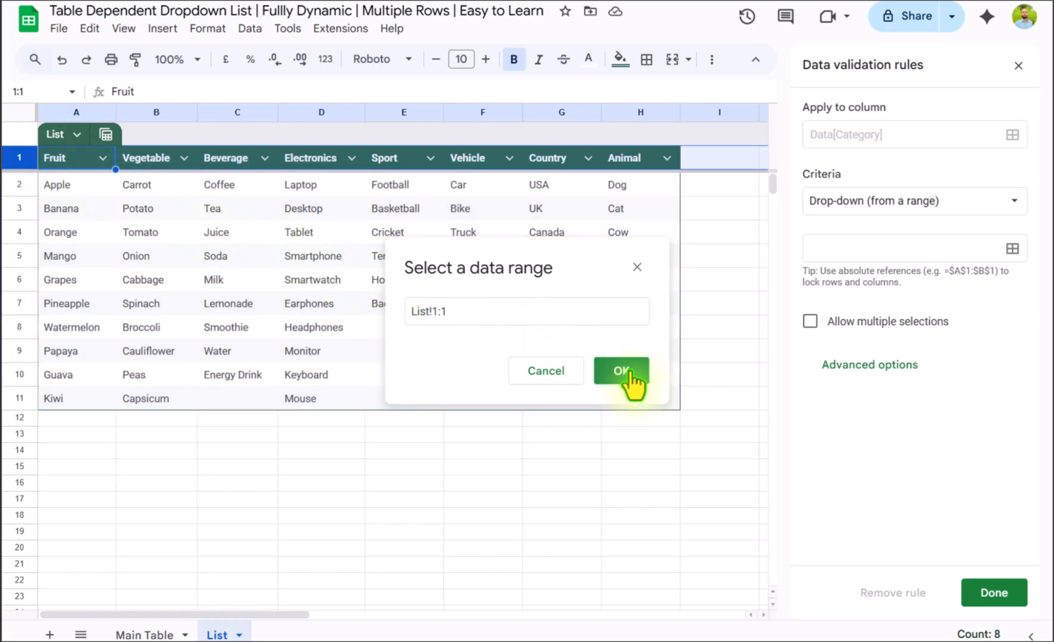
click(619, 371)
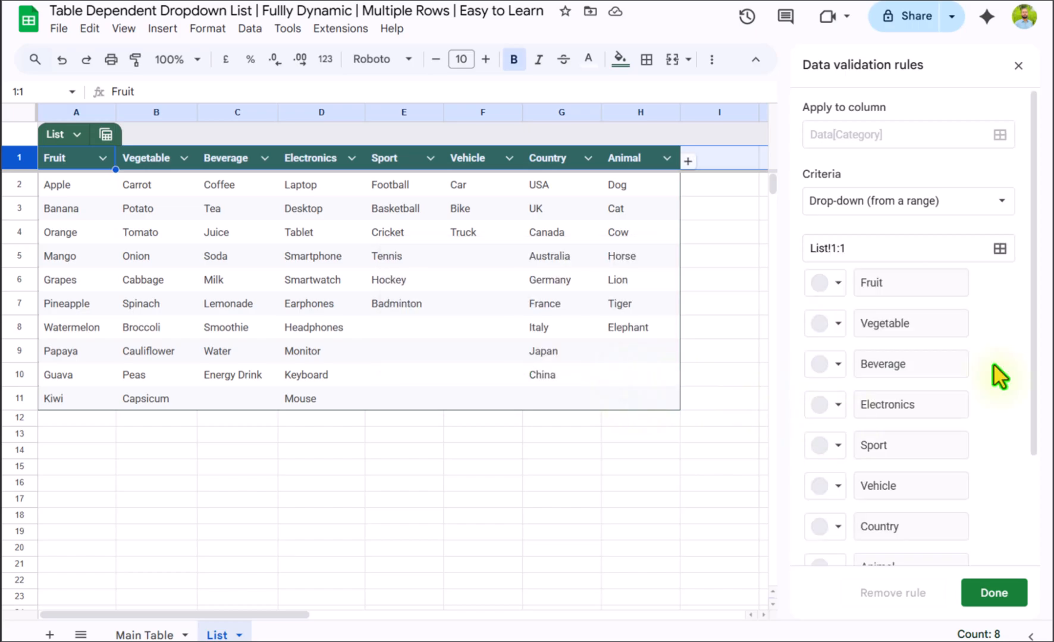
- Under Advanced options display the drop-down as arrows instead of chips and confirm the rule
scroll(down, 3)
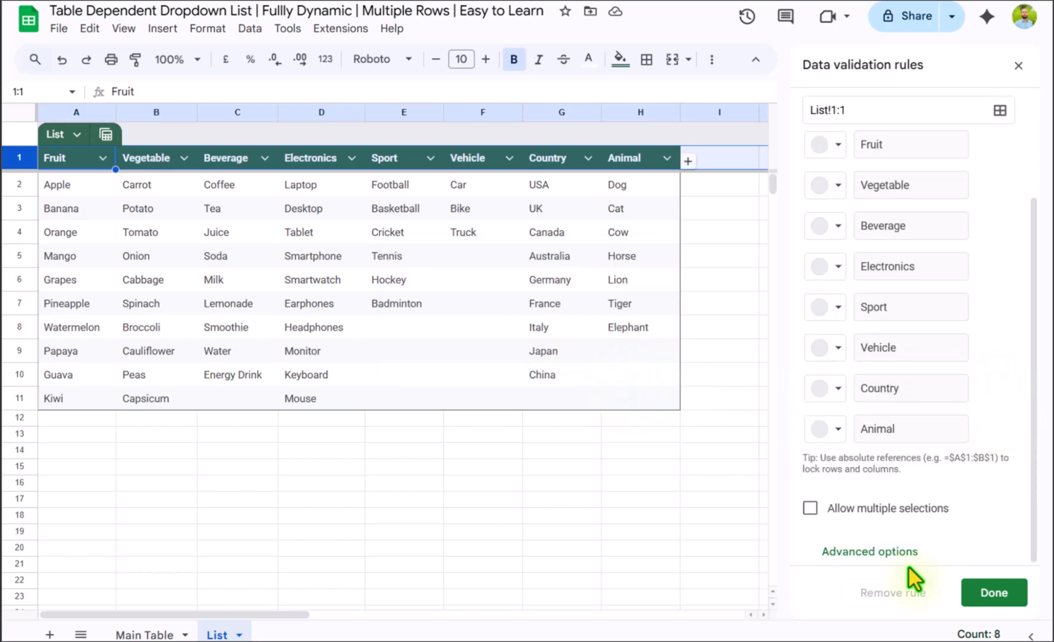
click(870, 551)
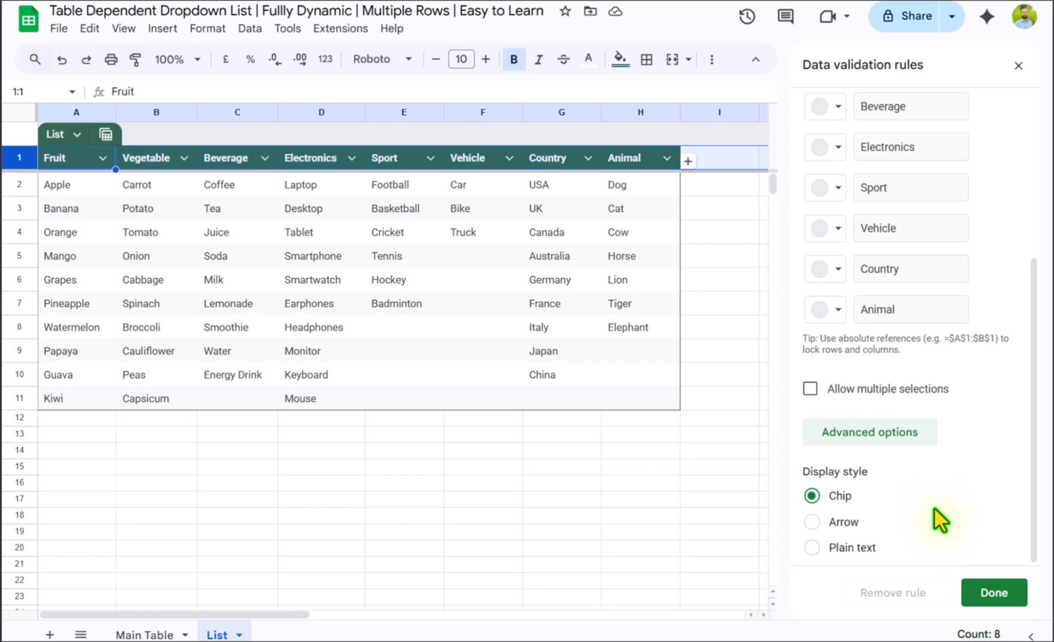
click(812, 523)
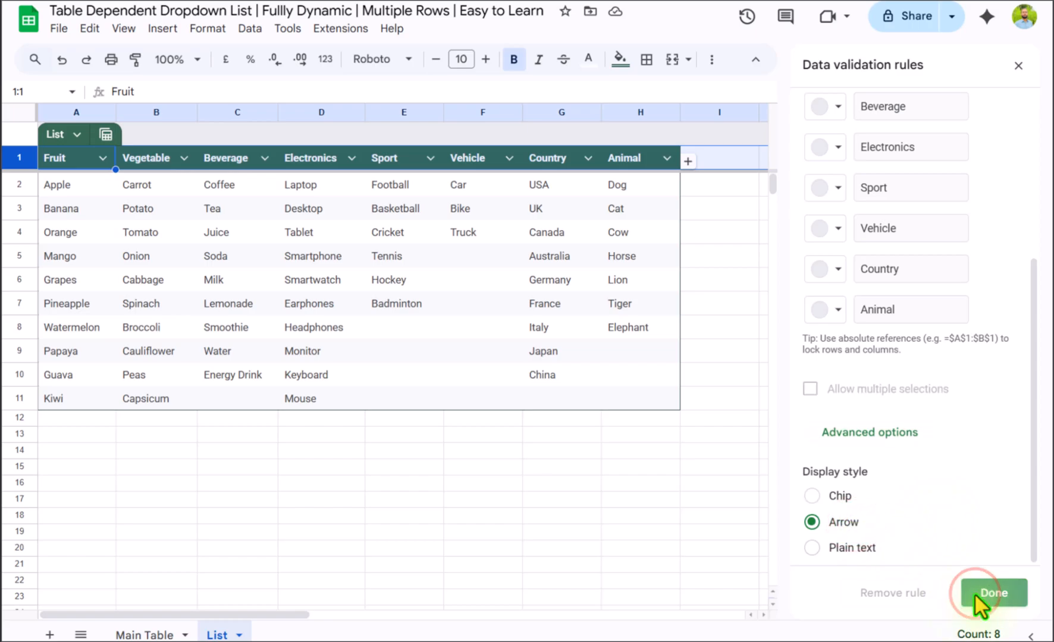
click(995, 592)
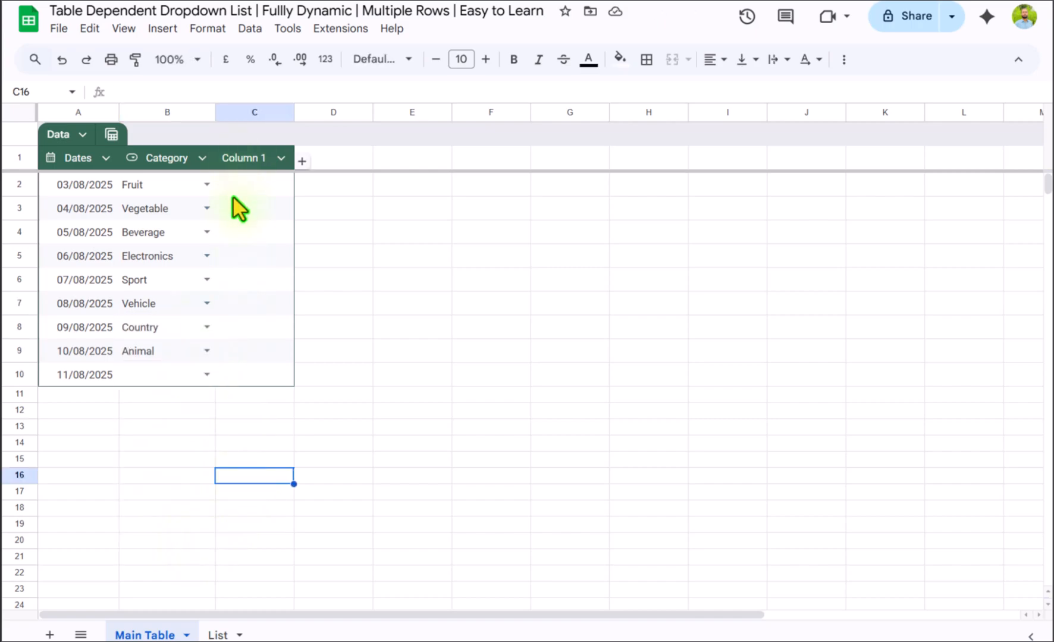
mouse_move(294, 114)
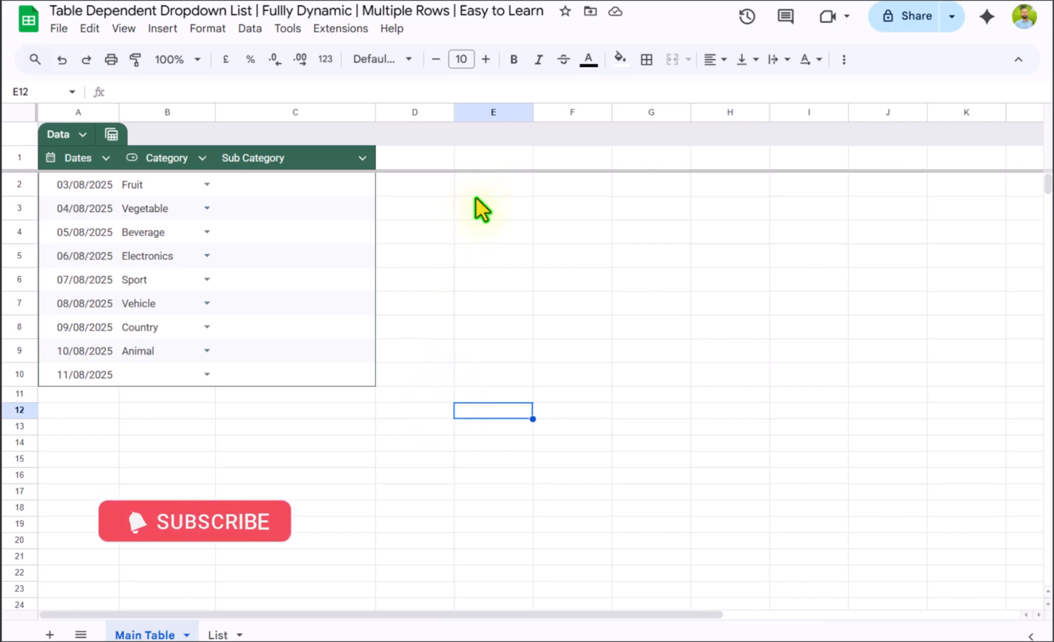
- Start =Byrow(Data[Category],Lambda( in cell E2 using autocomplete
click(492, 184)
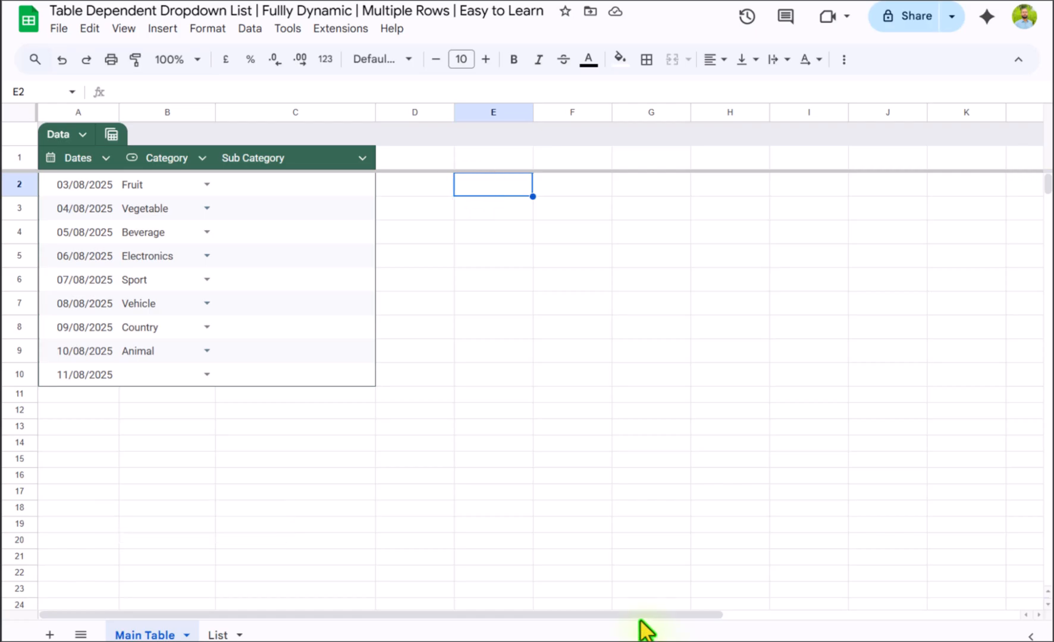
text(=Byr)
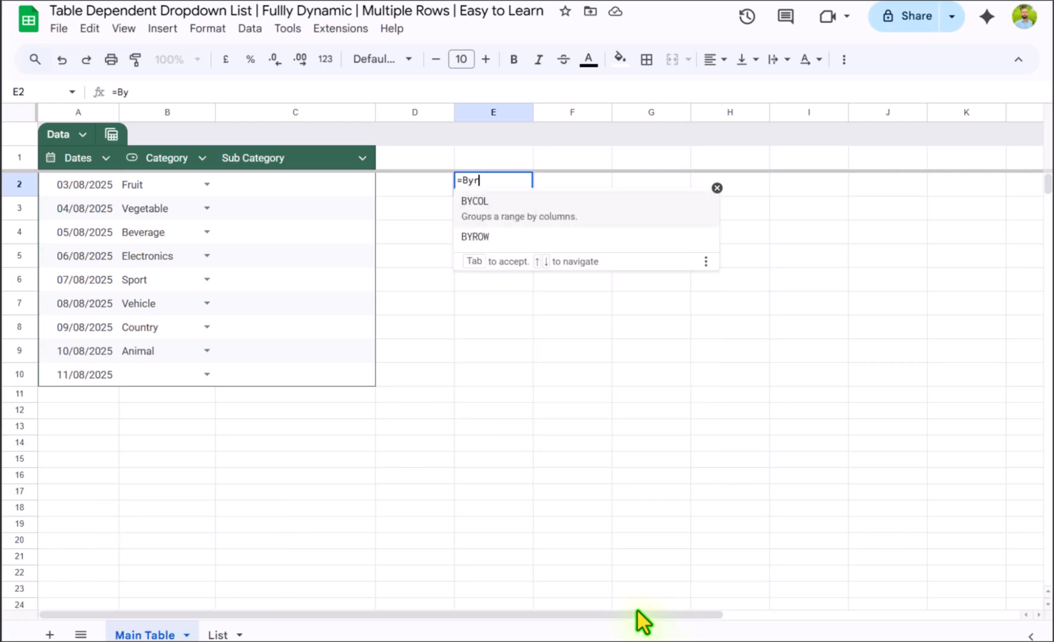
text(ow()
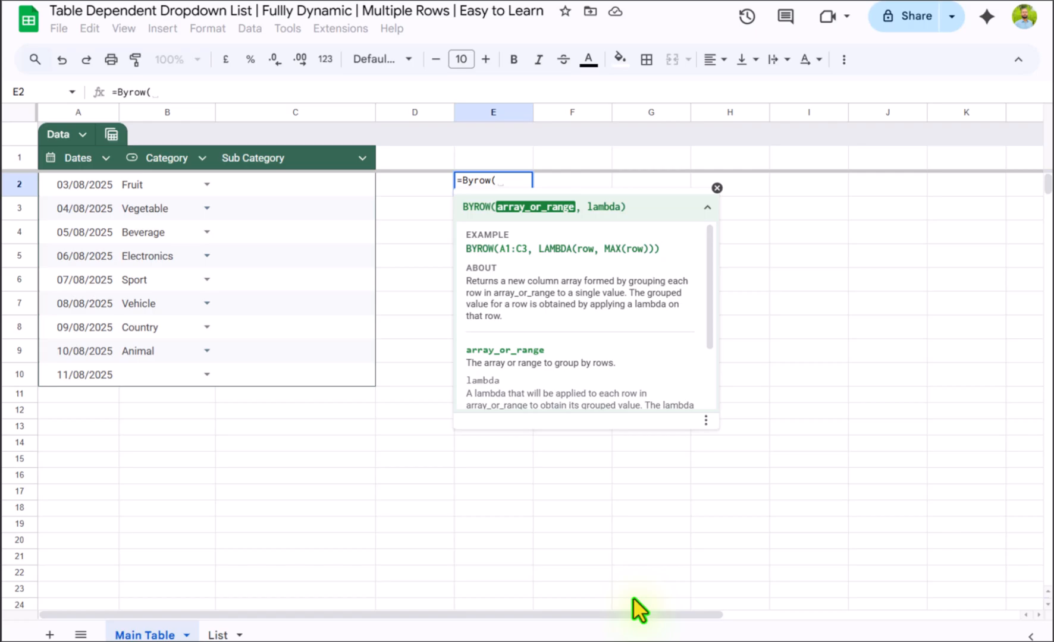
mouse_move(176, 200)
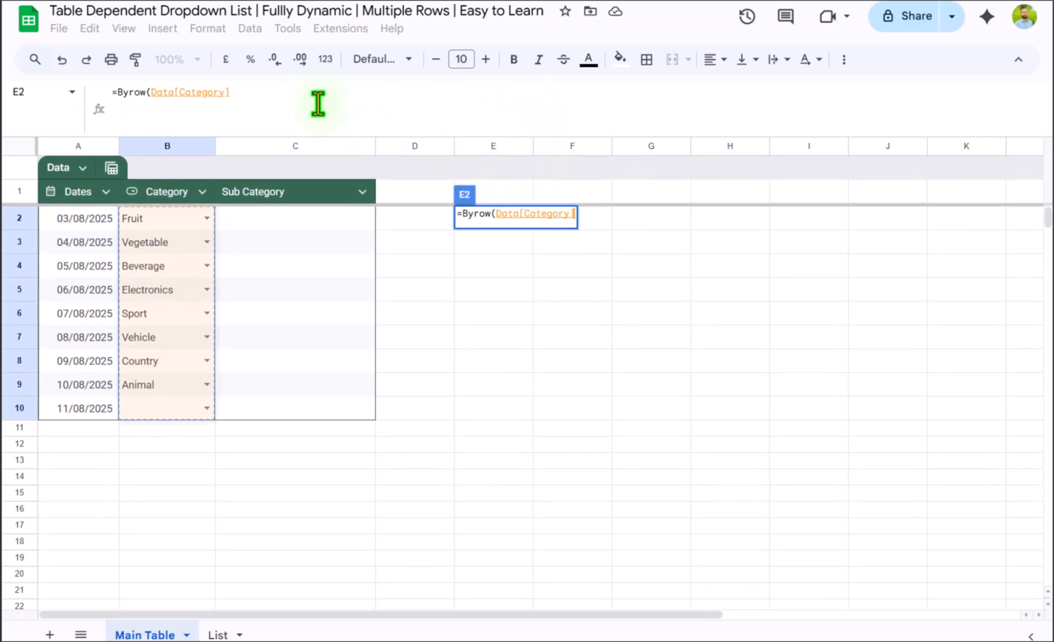
text(,)
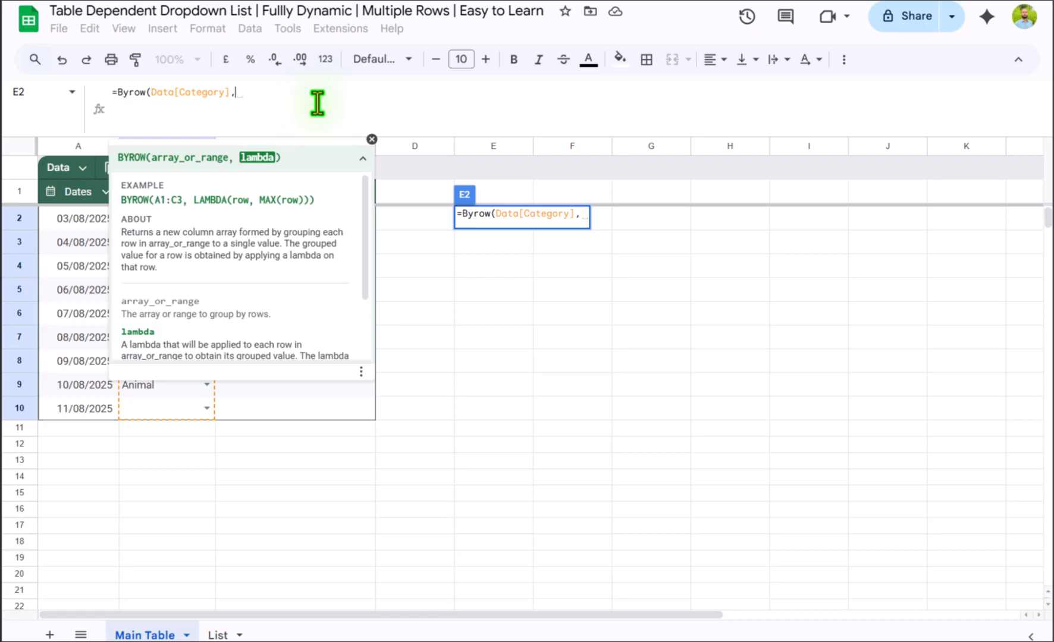
text(L)
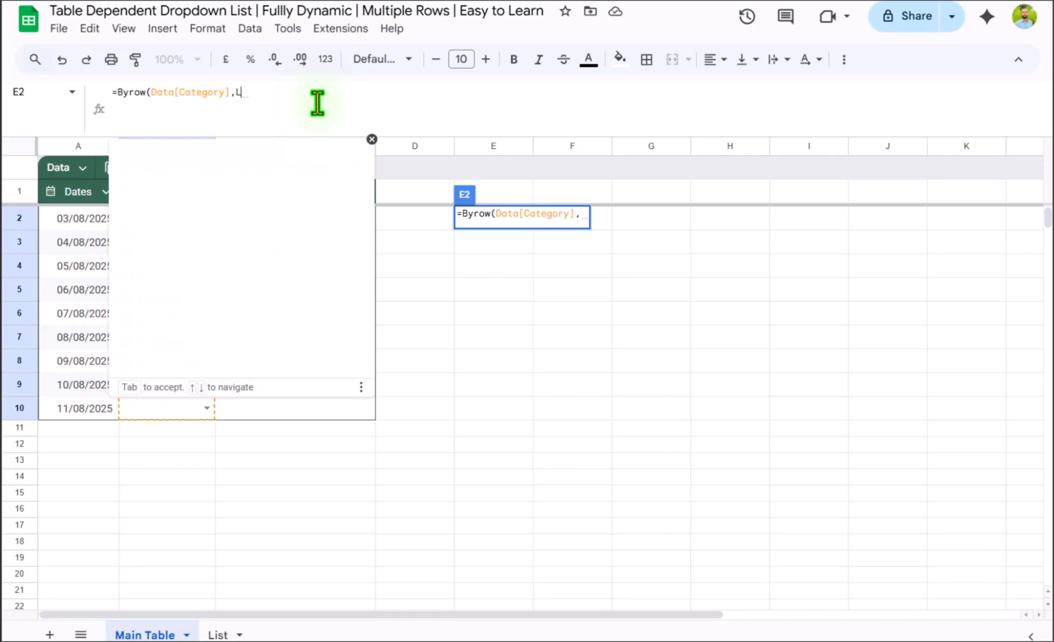
text(ambda)
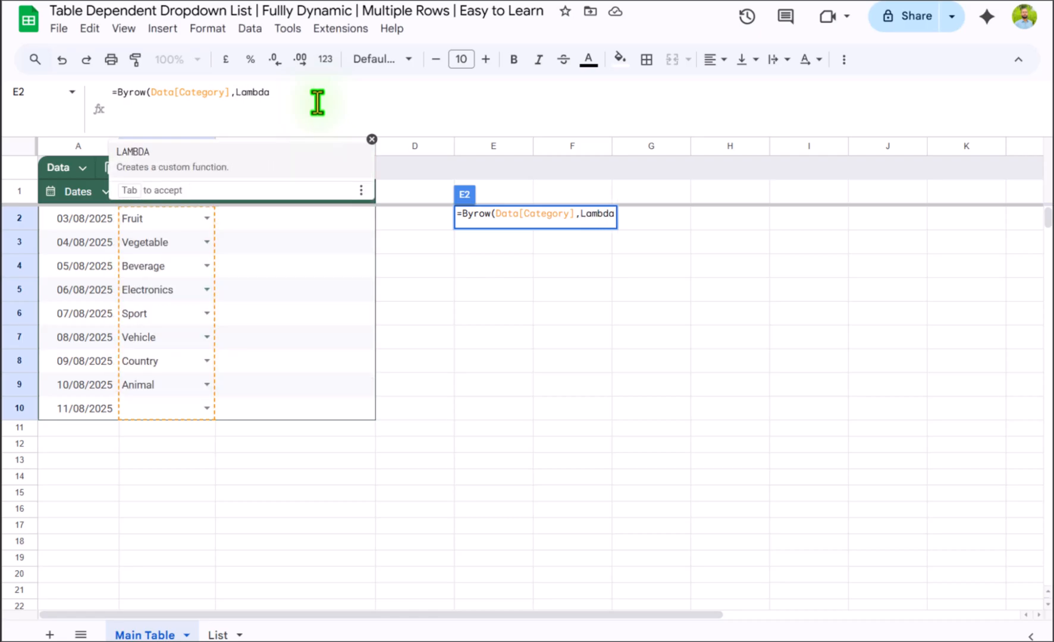
text(()
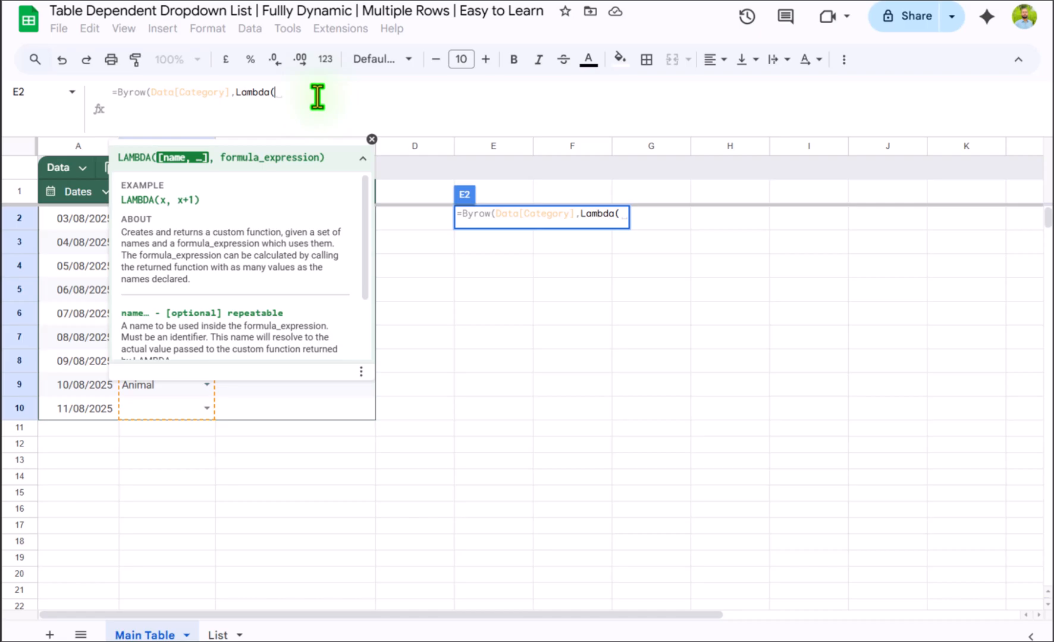
- Continue the LAMBDA with x and begin Xlookup(x, hiding the formula help
text(x,)
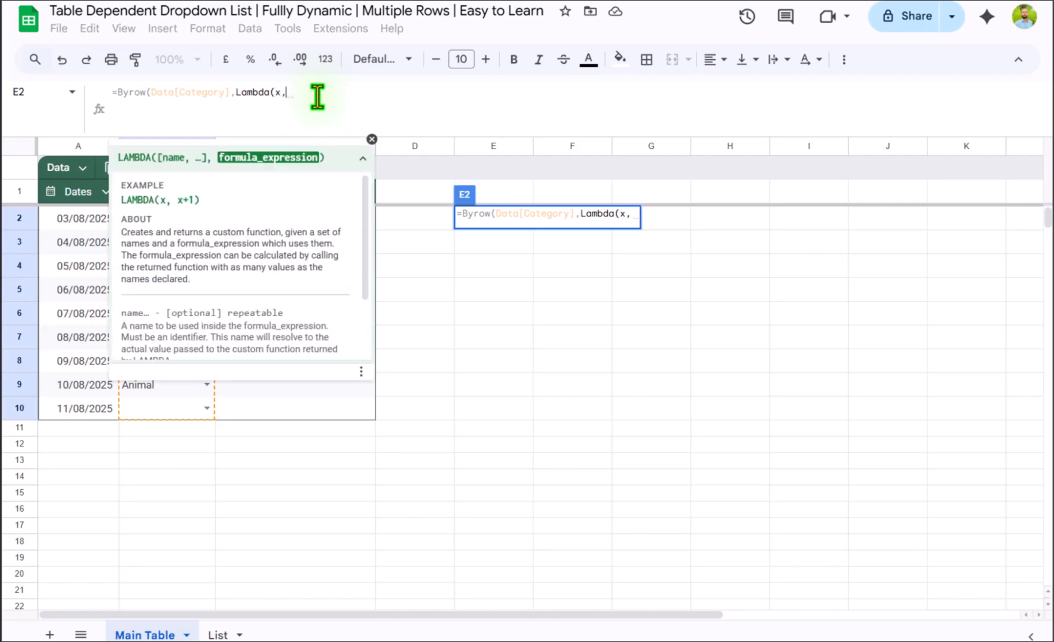
text(Xlookup()
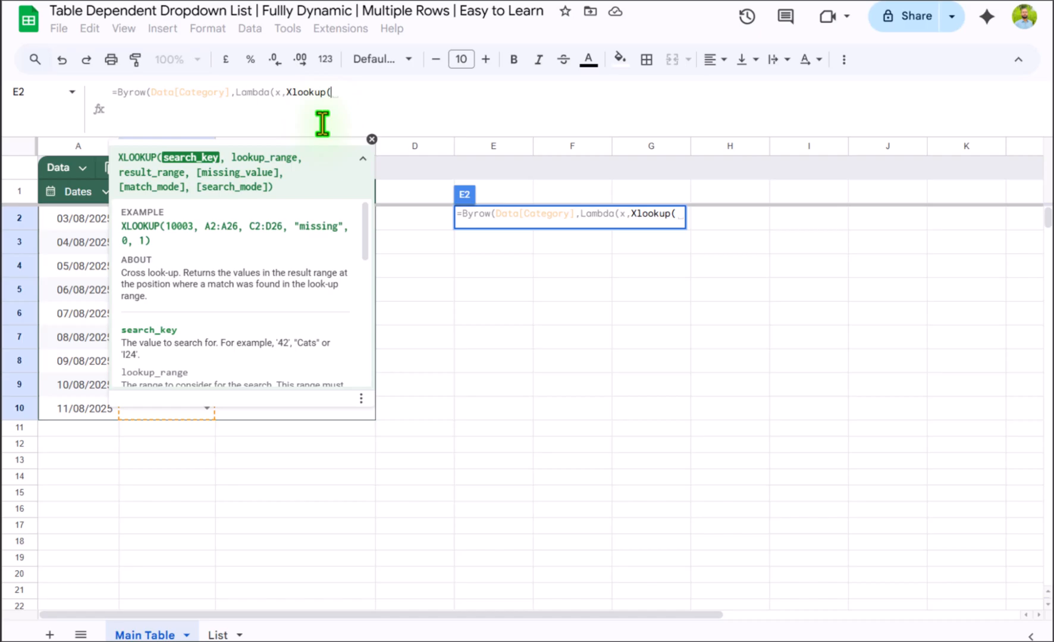
click(372, 139)
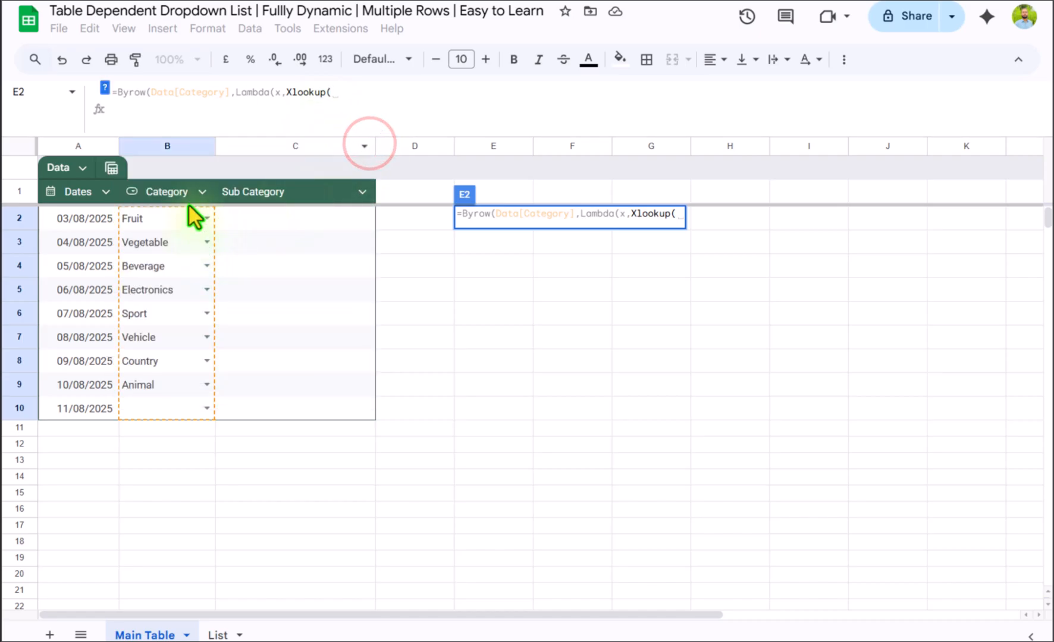
mouse_move(168, 390)
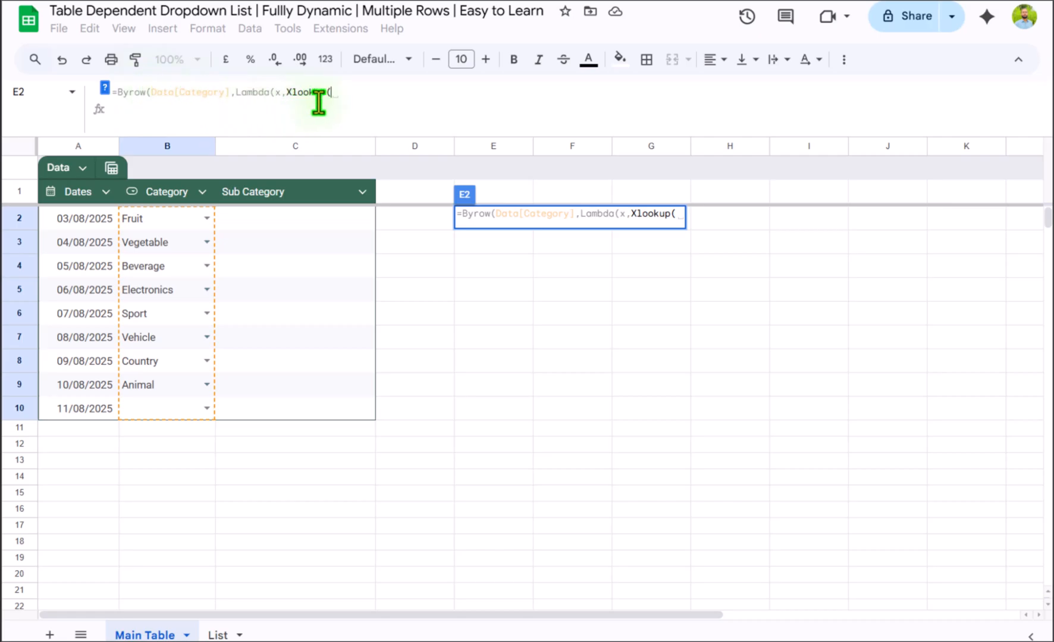
text(x,)
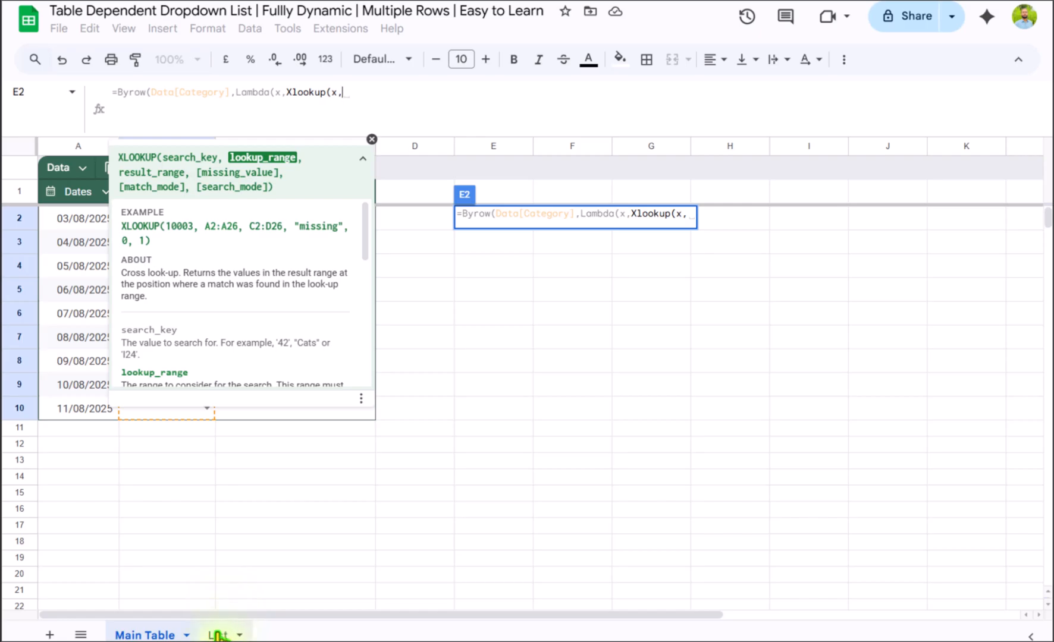
- Use the List headers as lookup range and the whole List table as result range with "" for missing, then return to Main Table
click(217, 636)
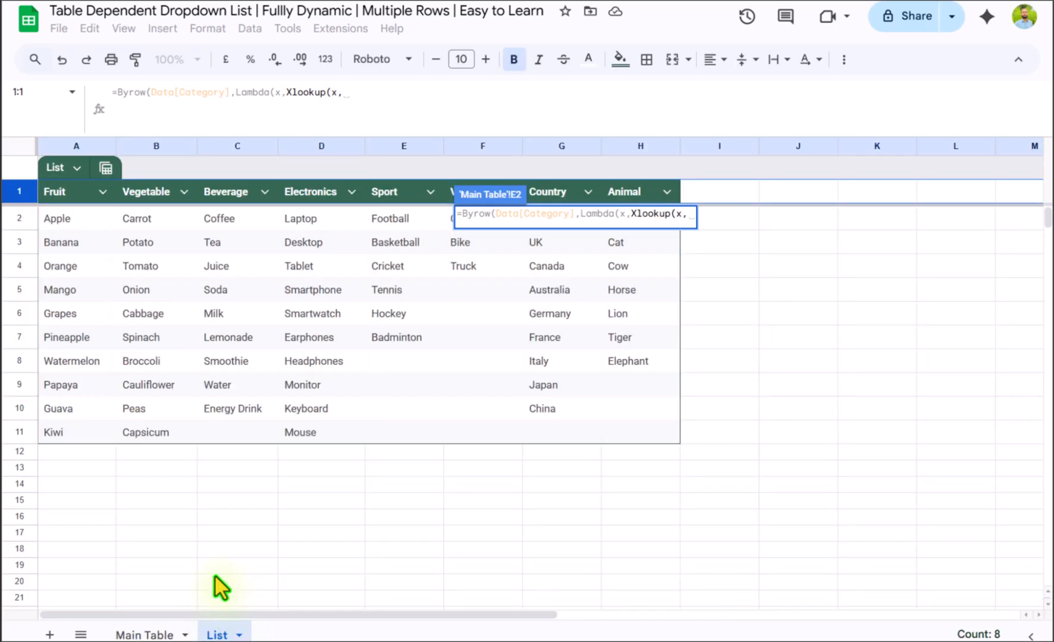
drag(54, 192, 321, 218)
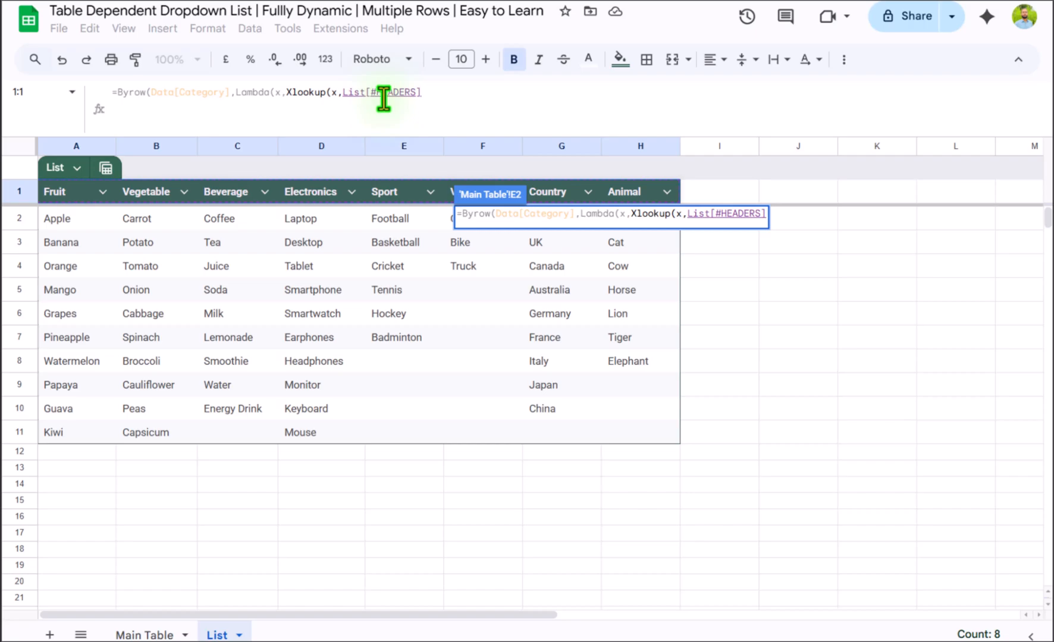
text(,)
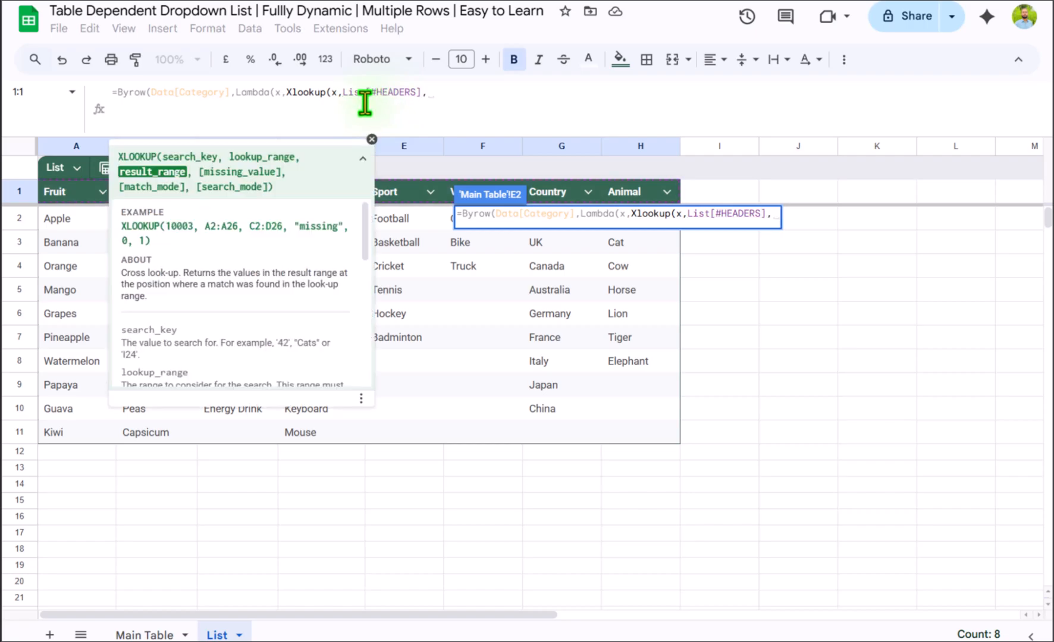
mouse_move(266, 148)
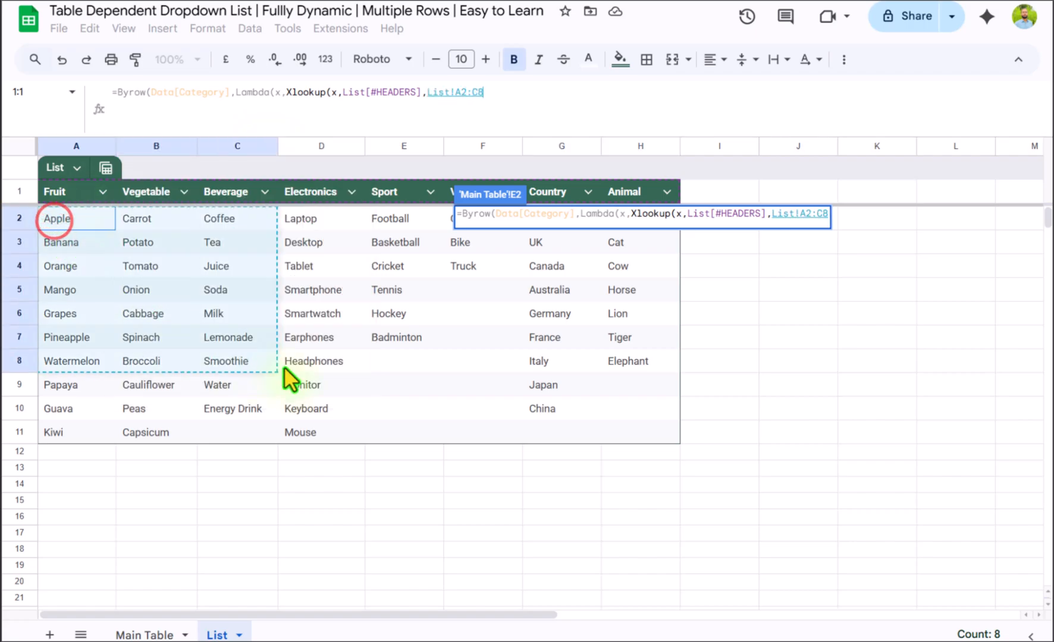
drag(289, 380, 635, 449)
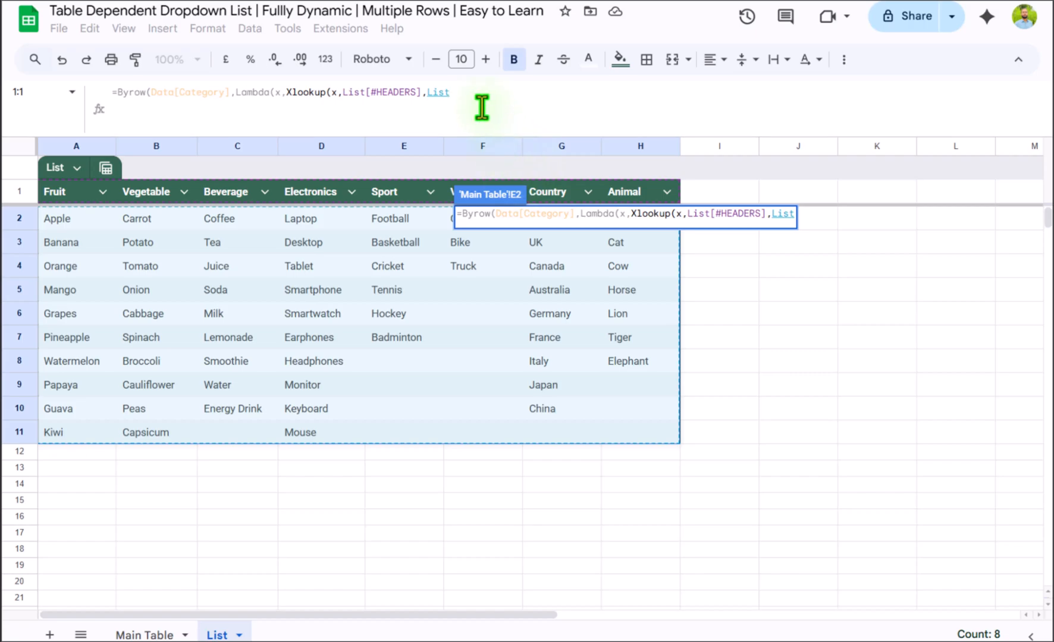
text(,)
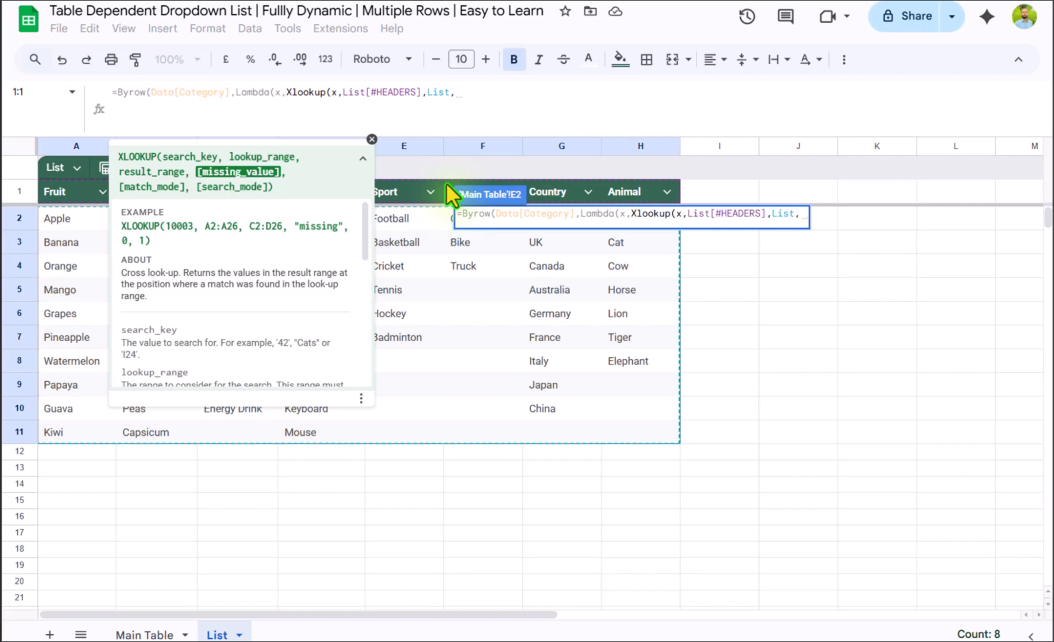
text("")))
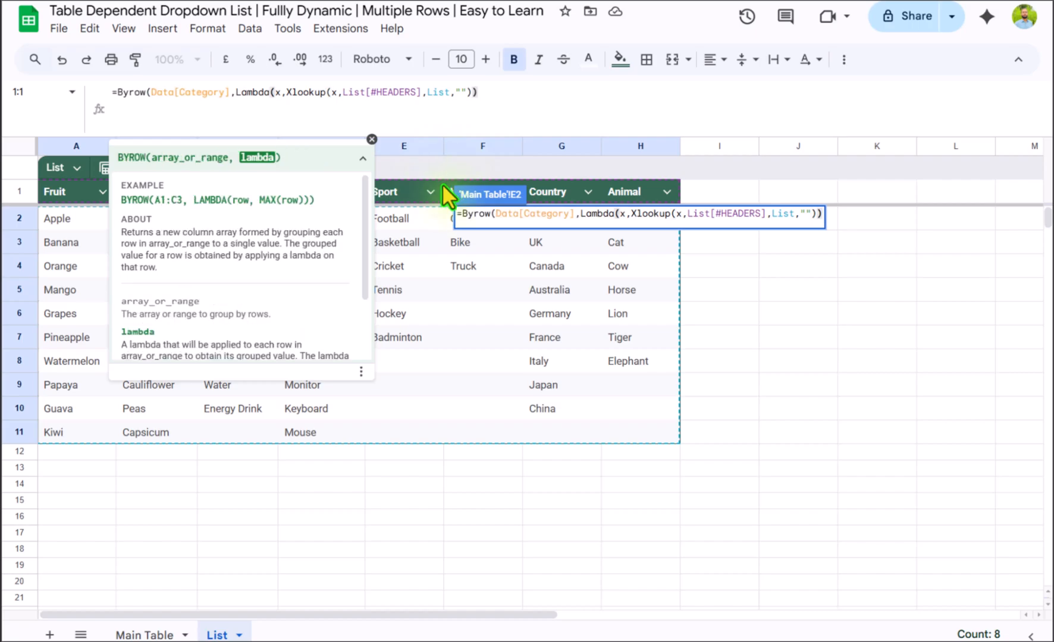
click(144, 635)
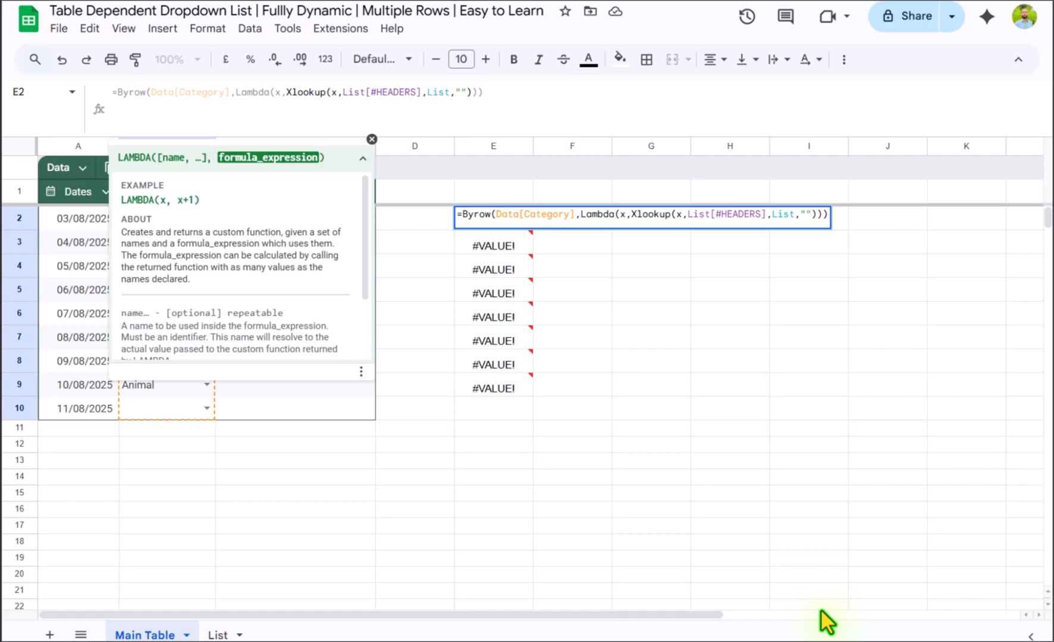
- Wrap the XLOOKUP in TRANSPOSE so each row spills its category's items across columns
text(Transpose()
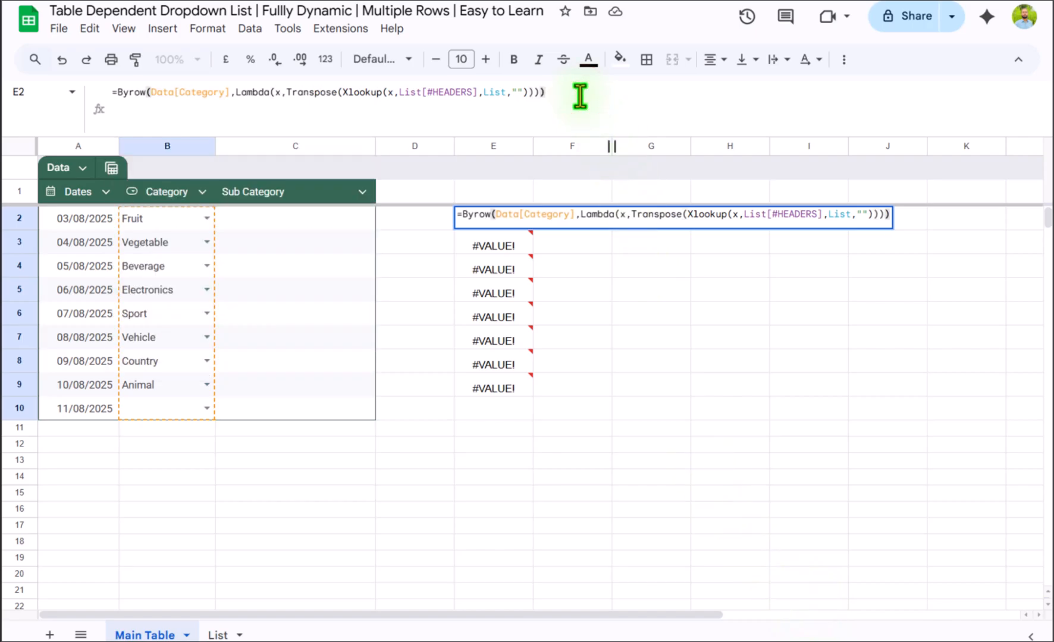
key(enter)
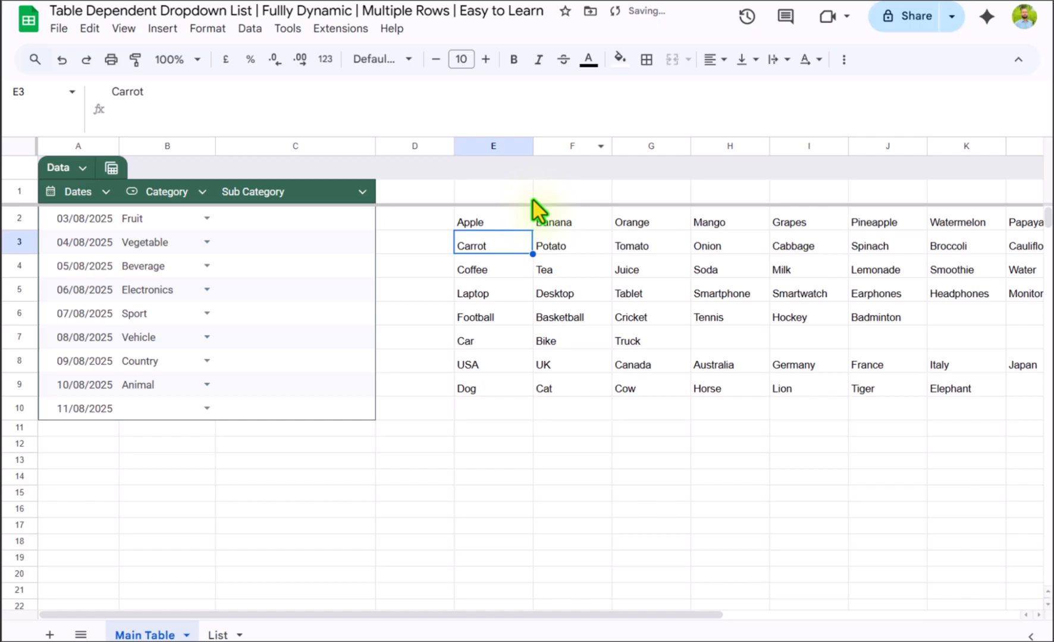
mouse_move(477, 265)
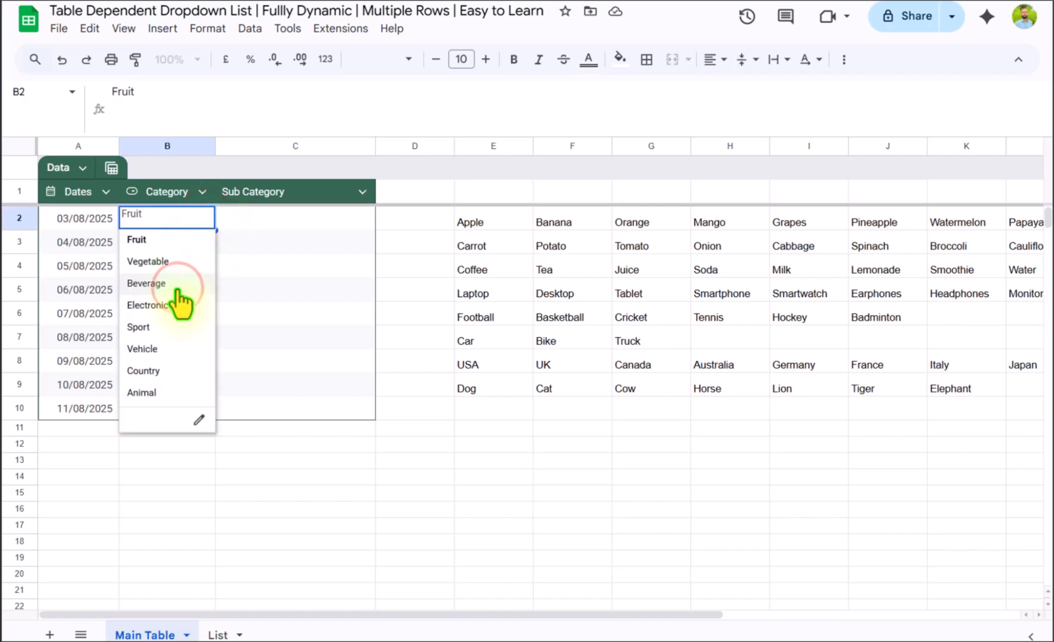
- Set row 2's category to Beverage and check its spill shows Coffee, Tea, Juice, Soda
click(146, 284)
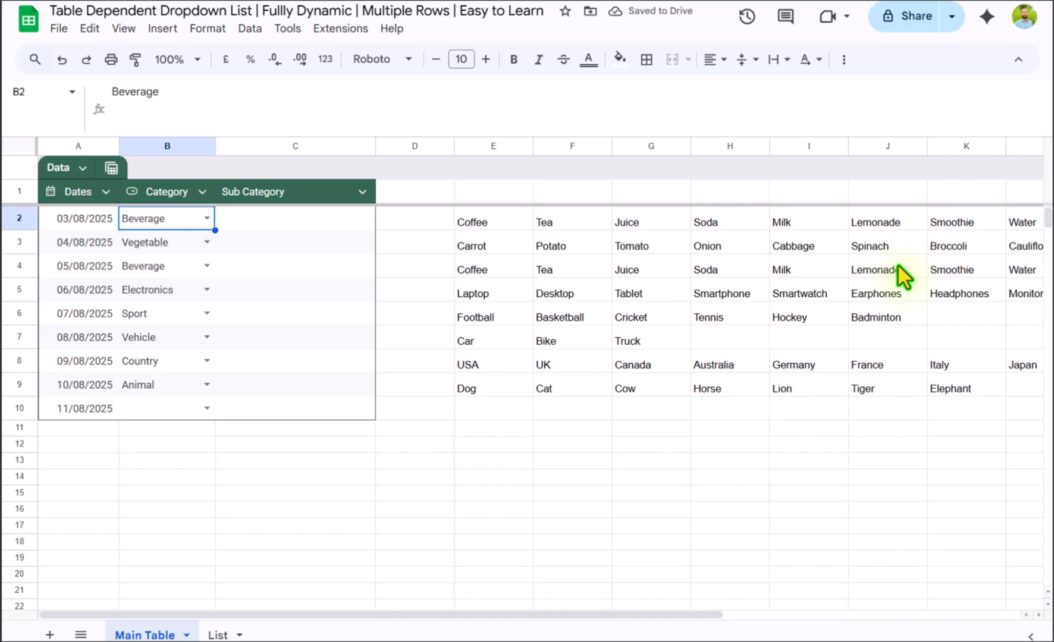
mouse_move(804, 314)
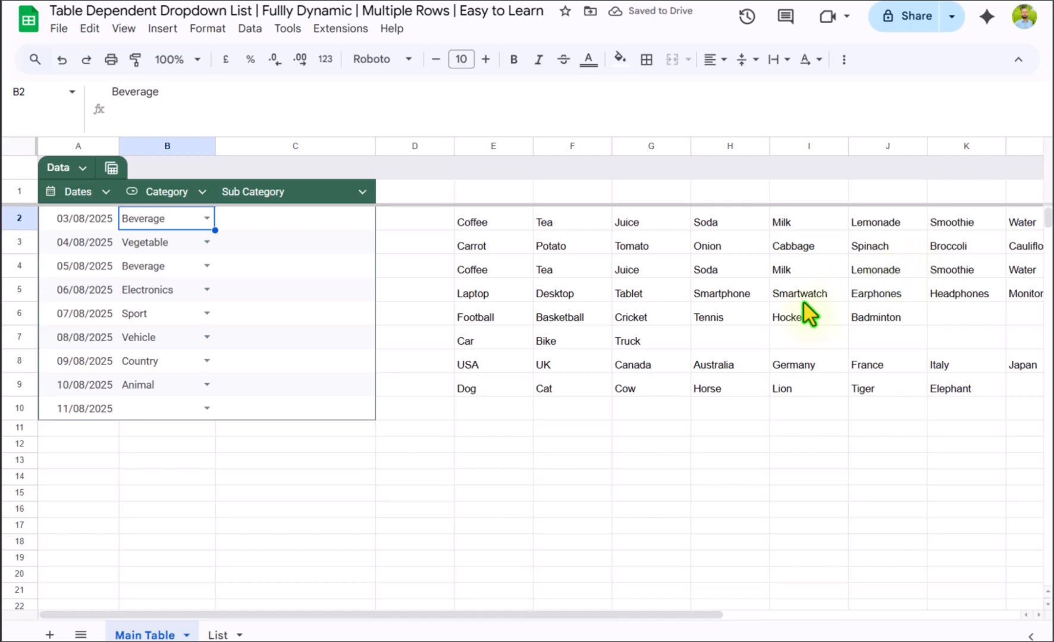
click(489, 223)
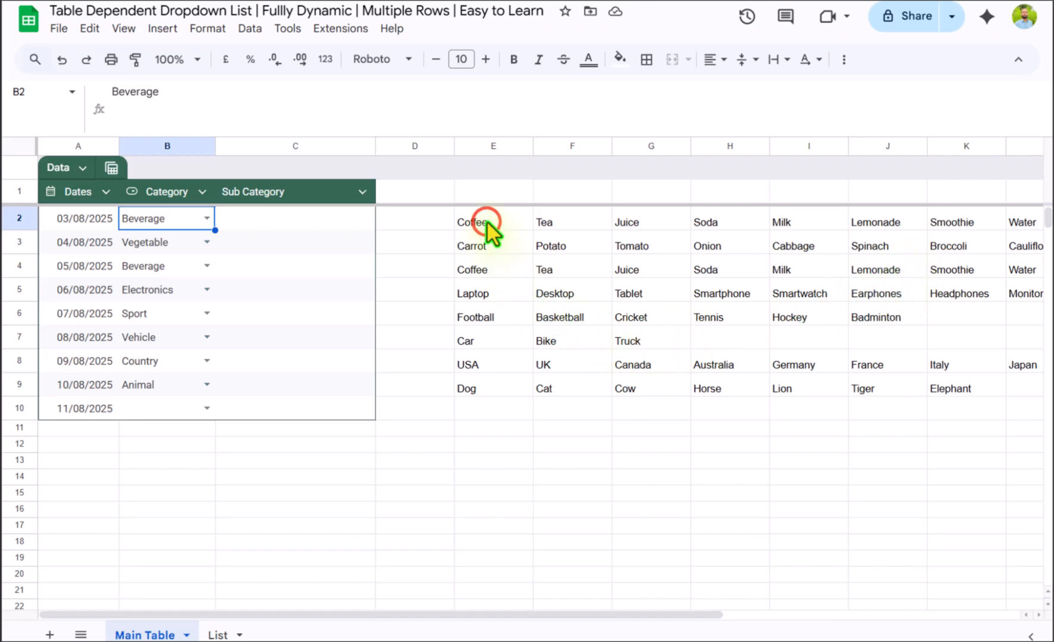
click(493, 222)
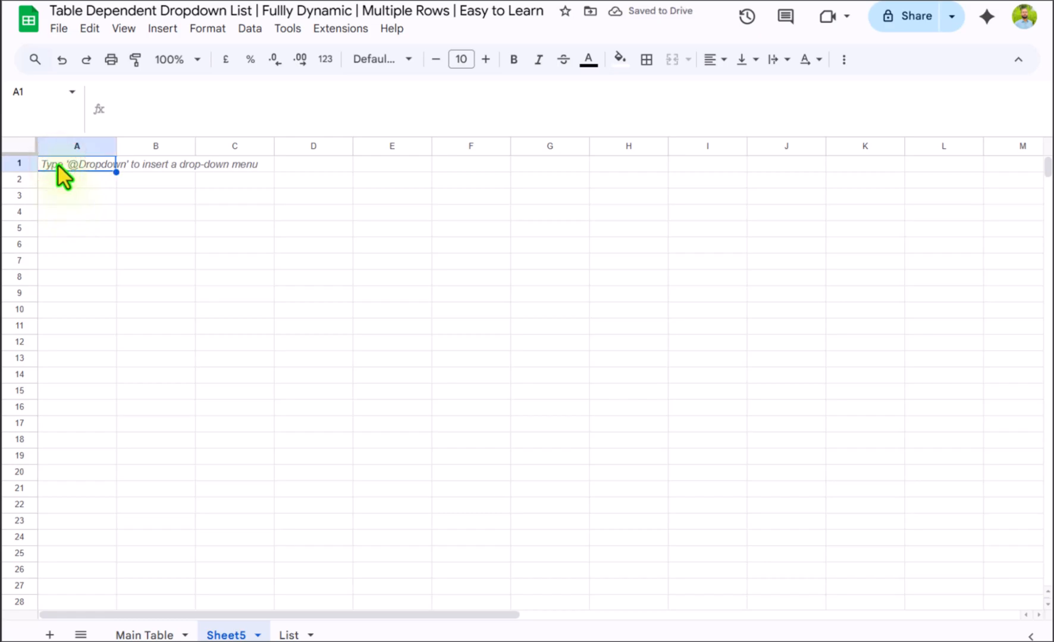
- Paste the BYROW spill formula into A1 of the new Sheet5, spilling Coffee, Tea, Juice across columns
key(ctrl+v)
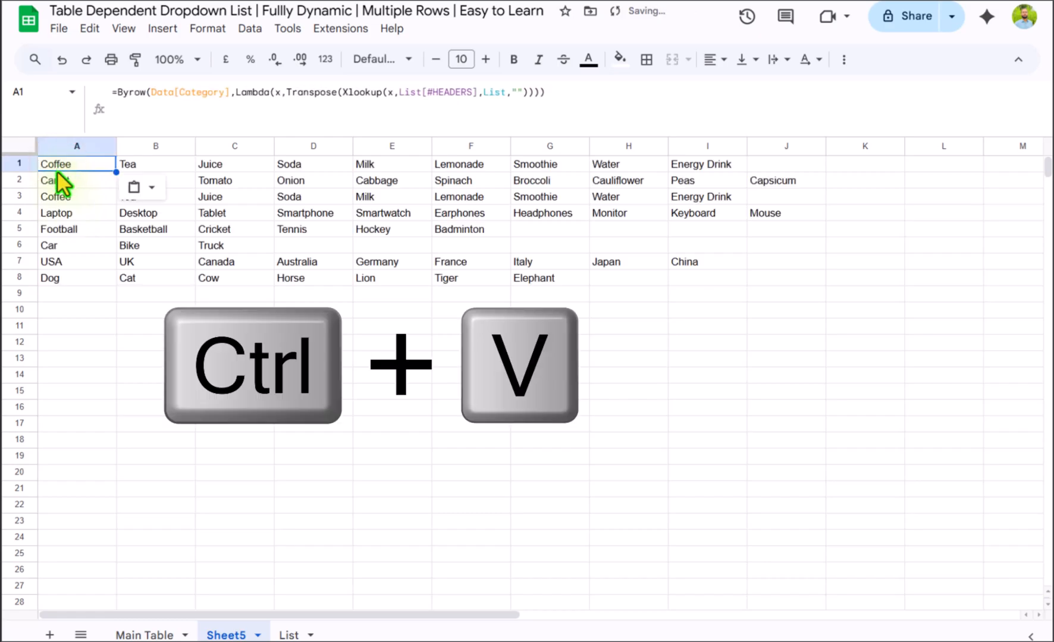
key(ctrl+v)
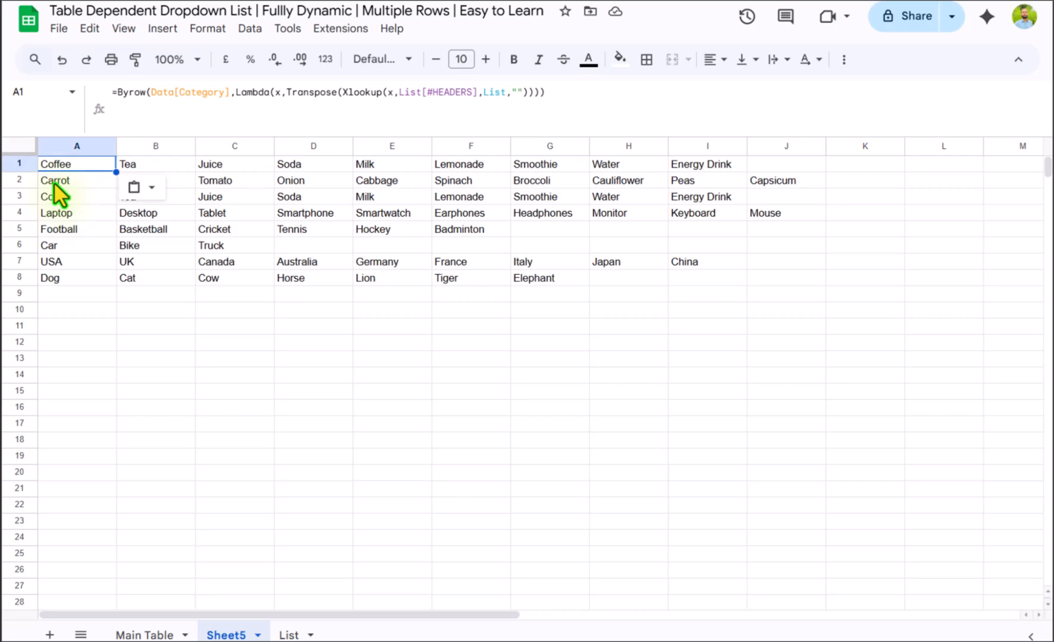
mouse_move(148, 635)
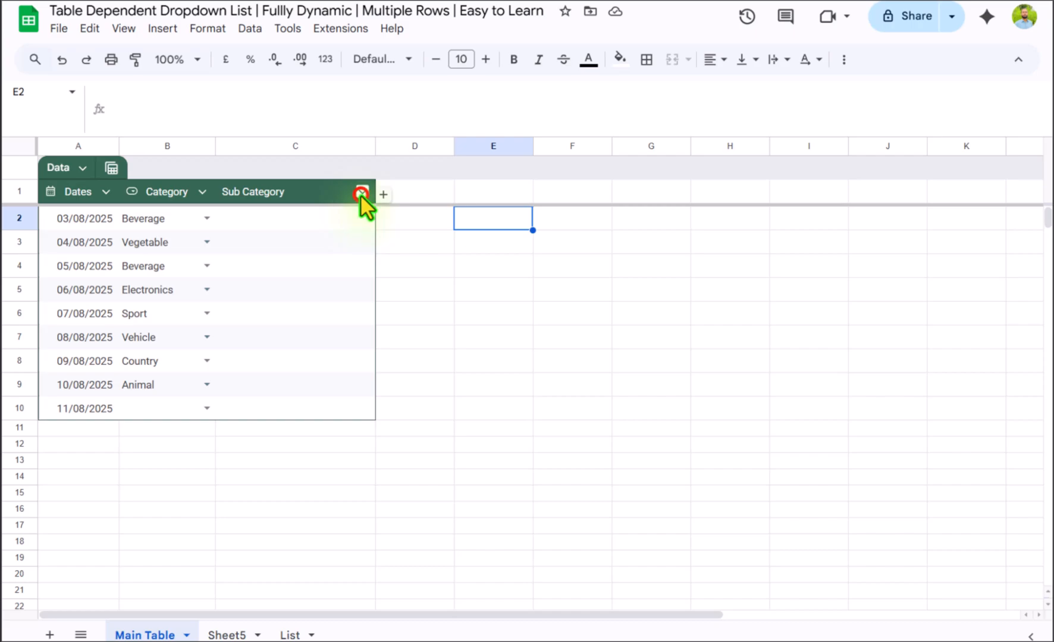
- Make the Sub Category column a Drop-down (from a range) sourced from Sheet5!1:1
click(362, 192)
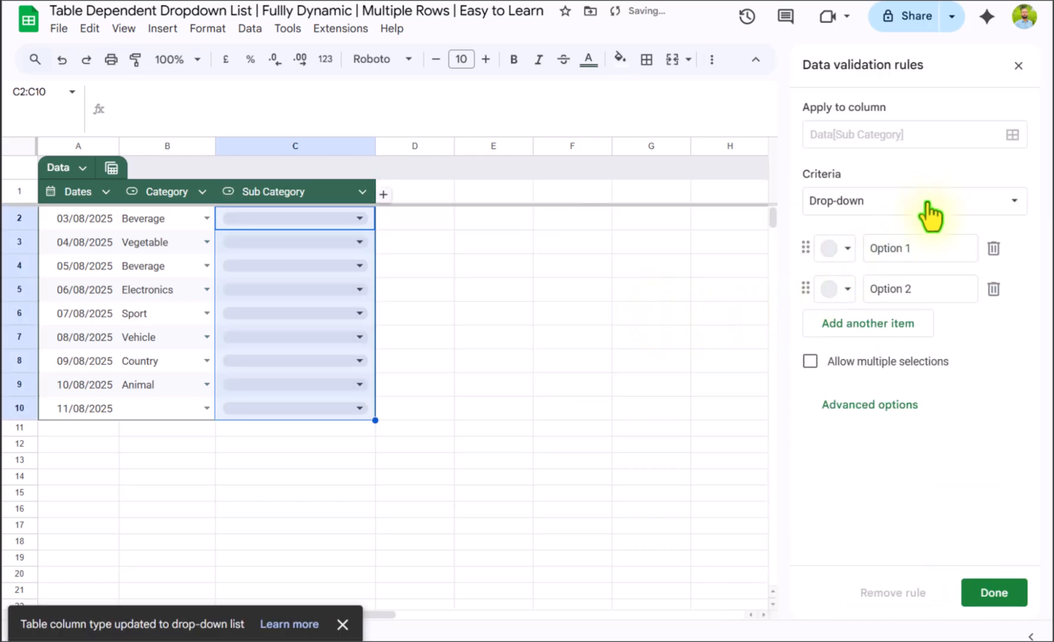
click(913, 200)
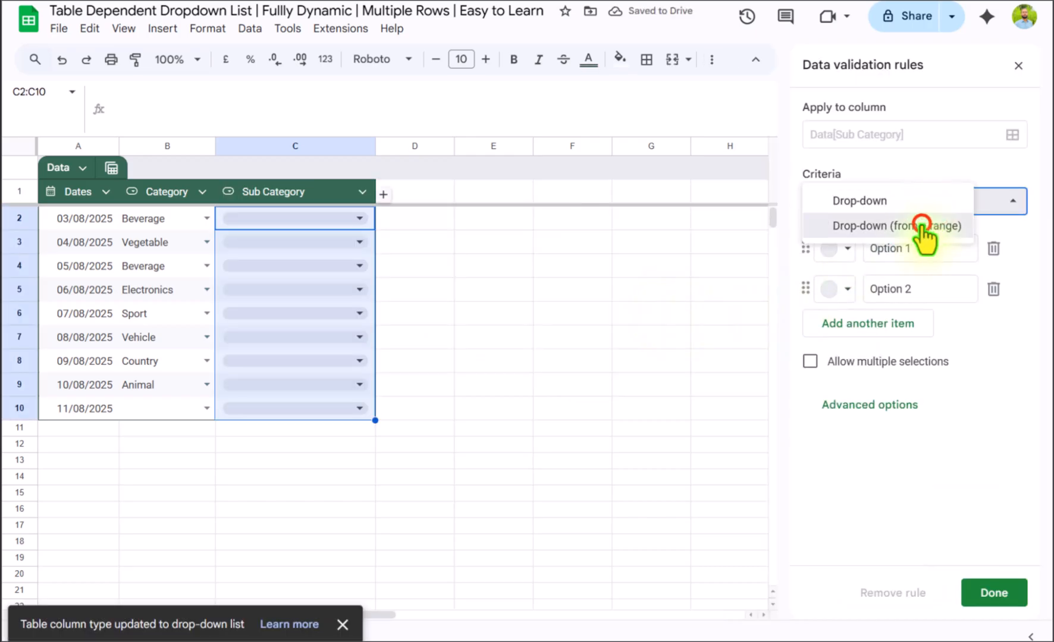
click(896, 225)
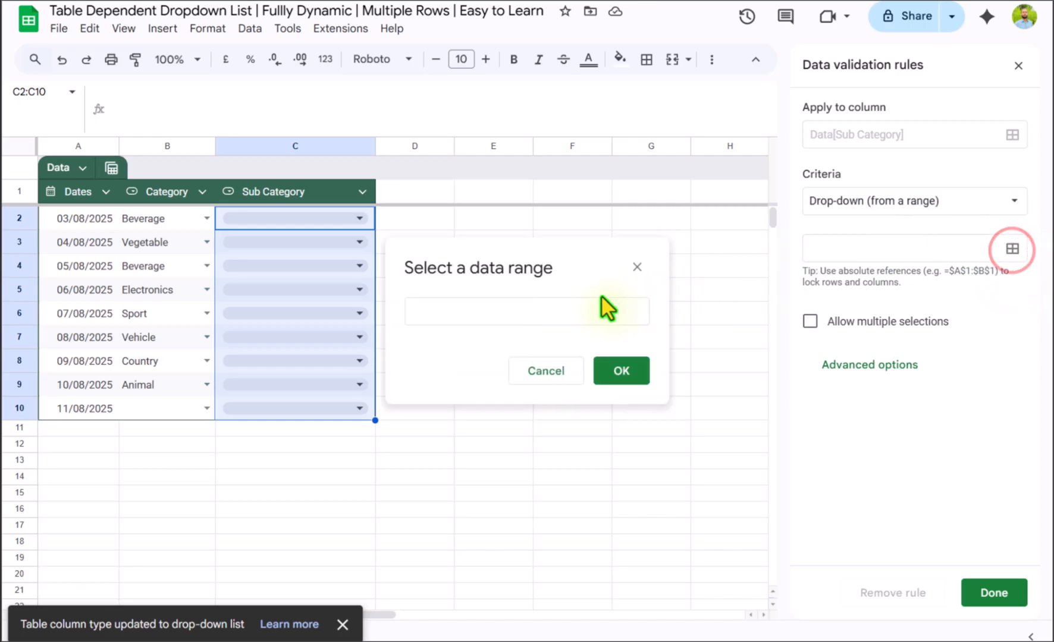
click(526, 311)
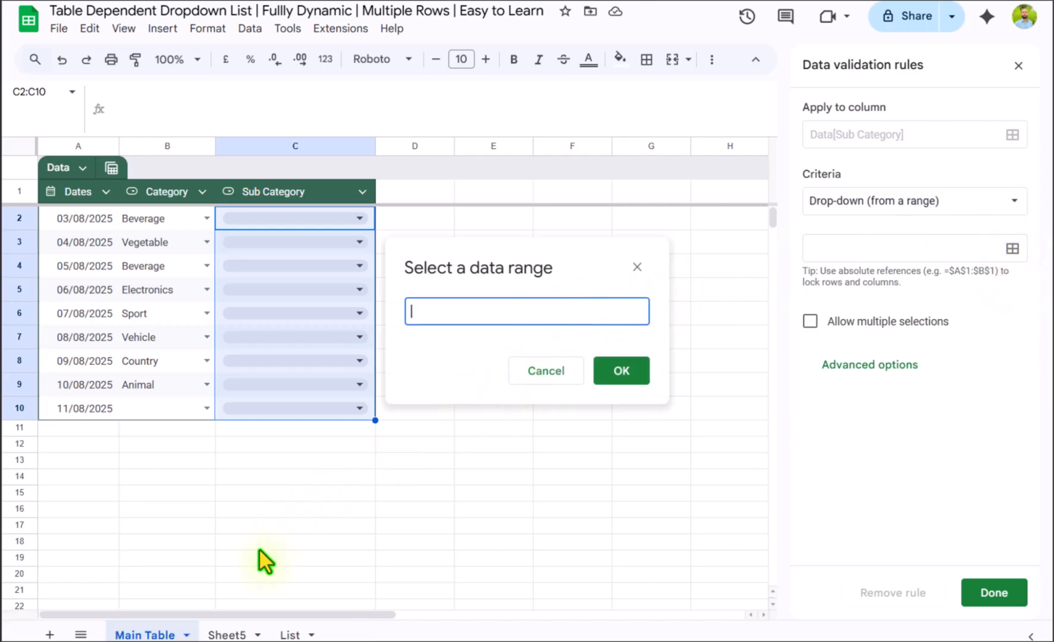
click(227, 635)
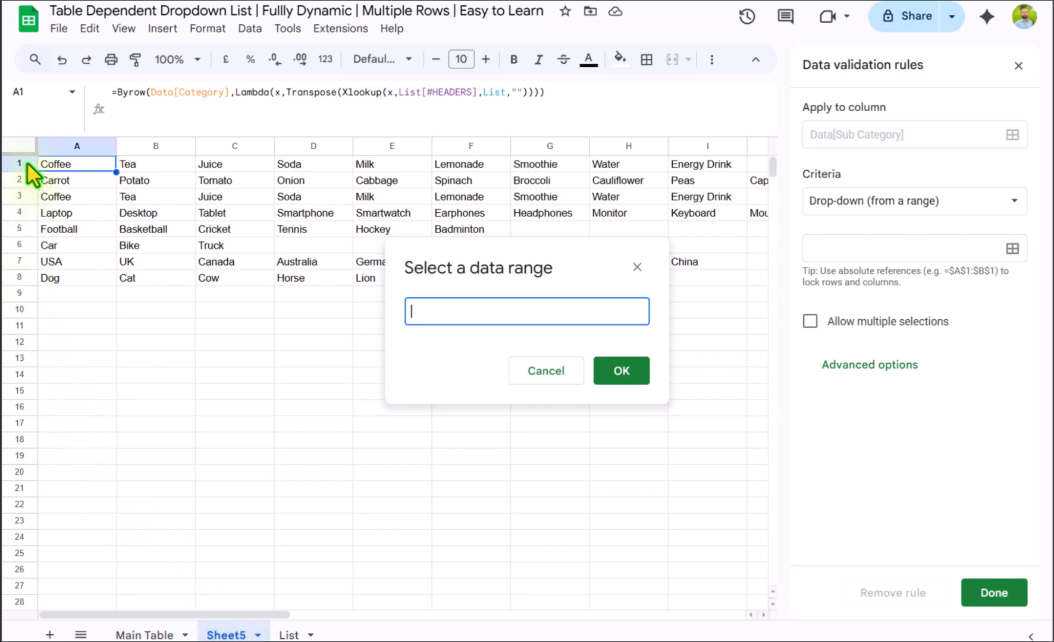
click(19, 163)
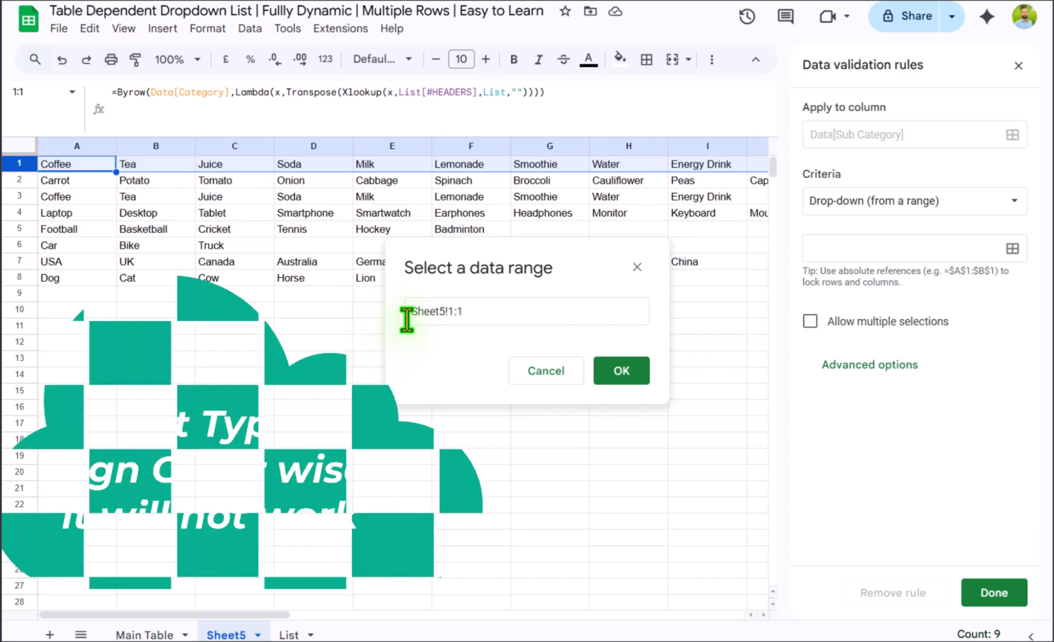
text(=)
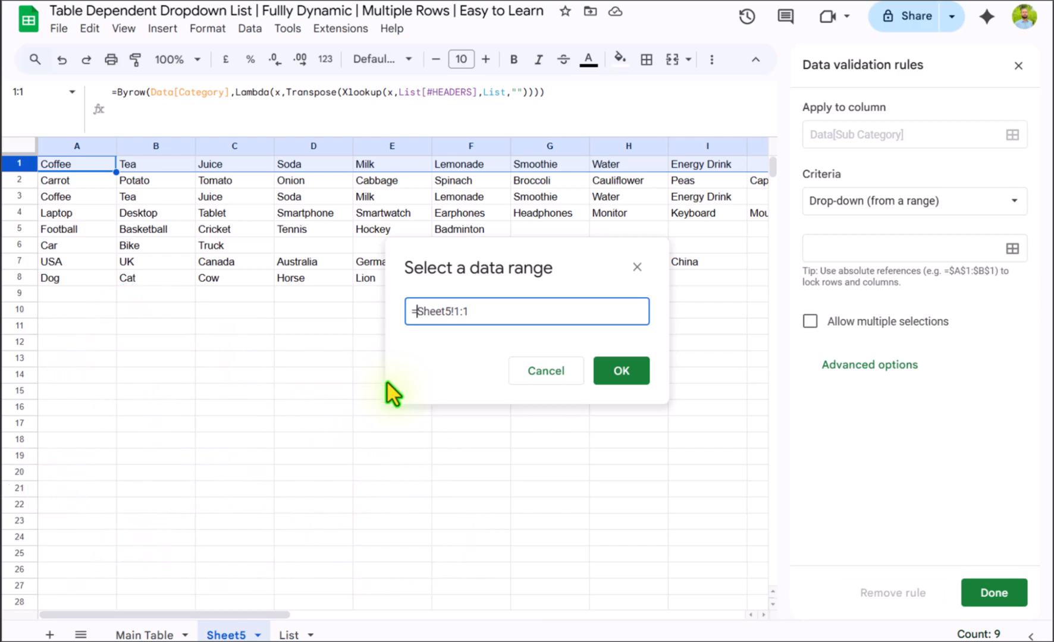
click(620, 370)
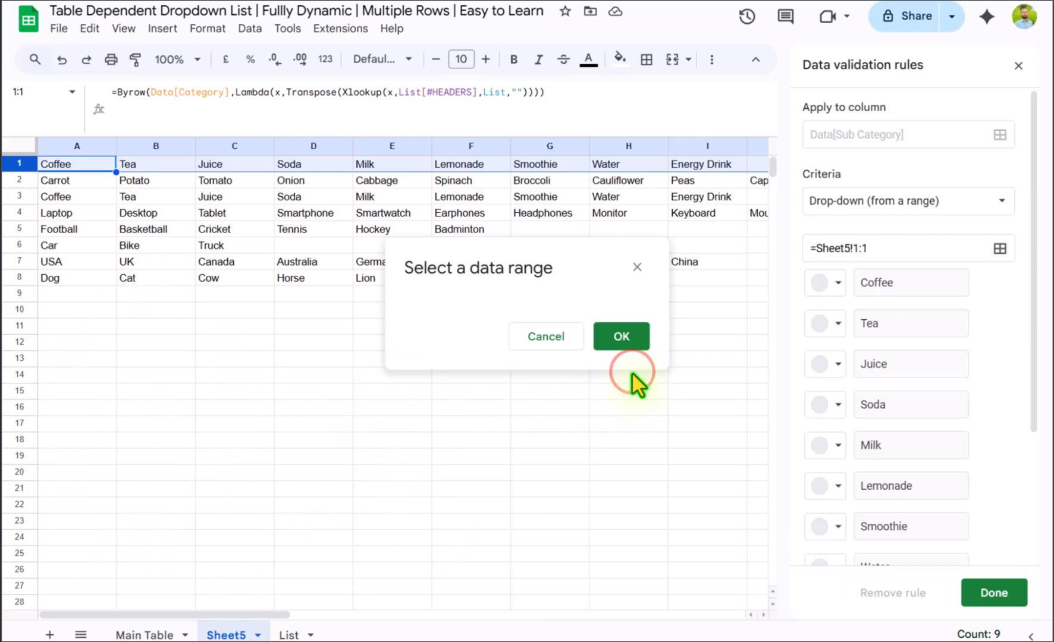
click(618, 336)
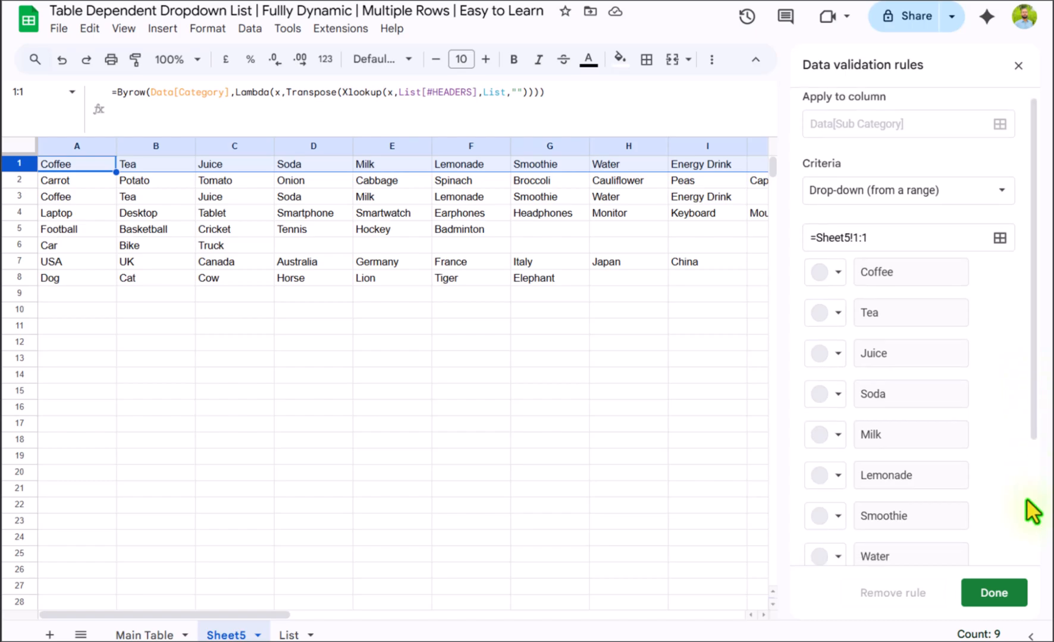
- Set the Sub Category drop-down display style to Arrow under Advanced options and save the rule
scroll(down, 3)
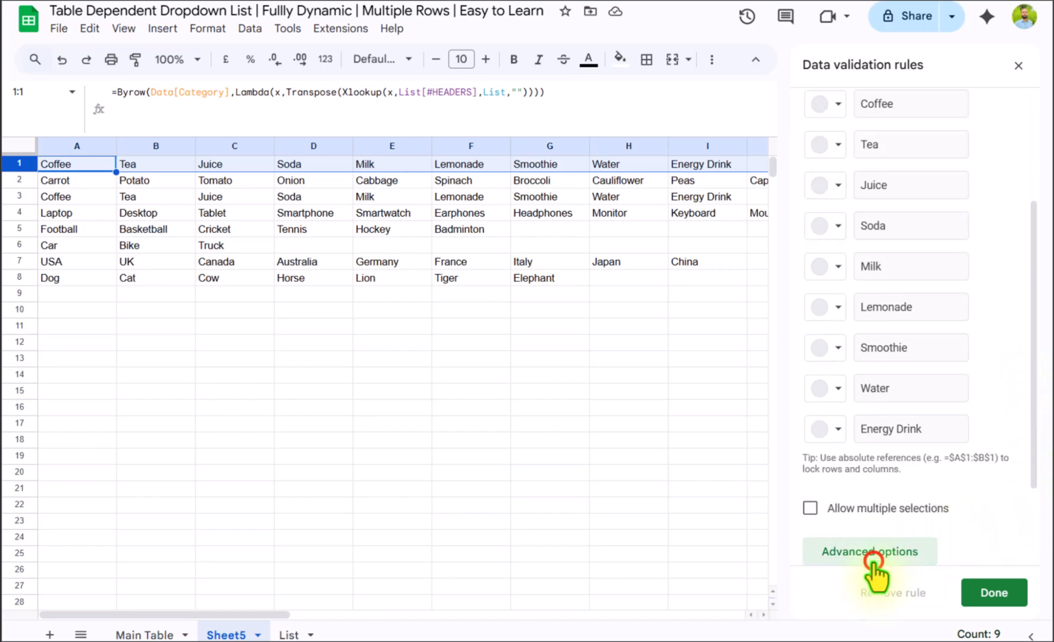
click(868, 552)
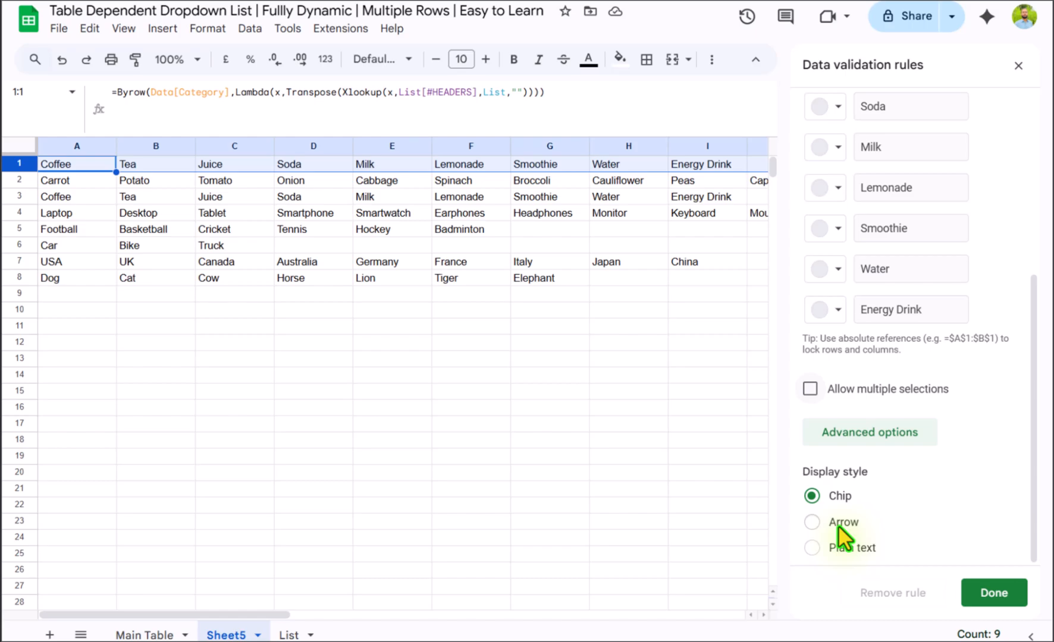
click(812, 522)
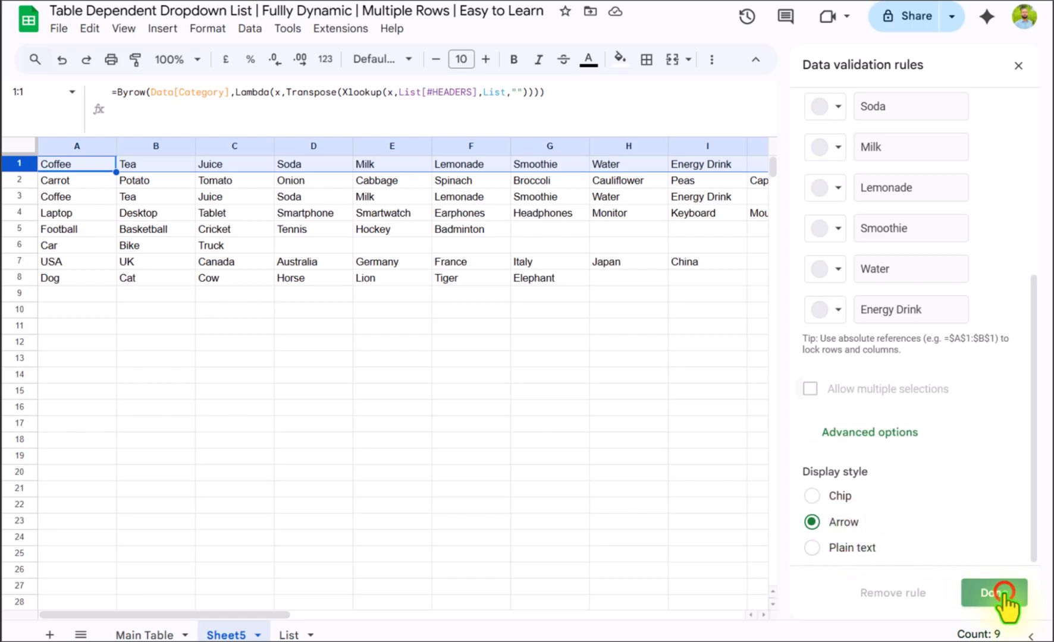
click(993, 593)
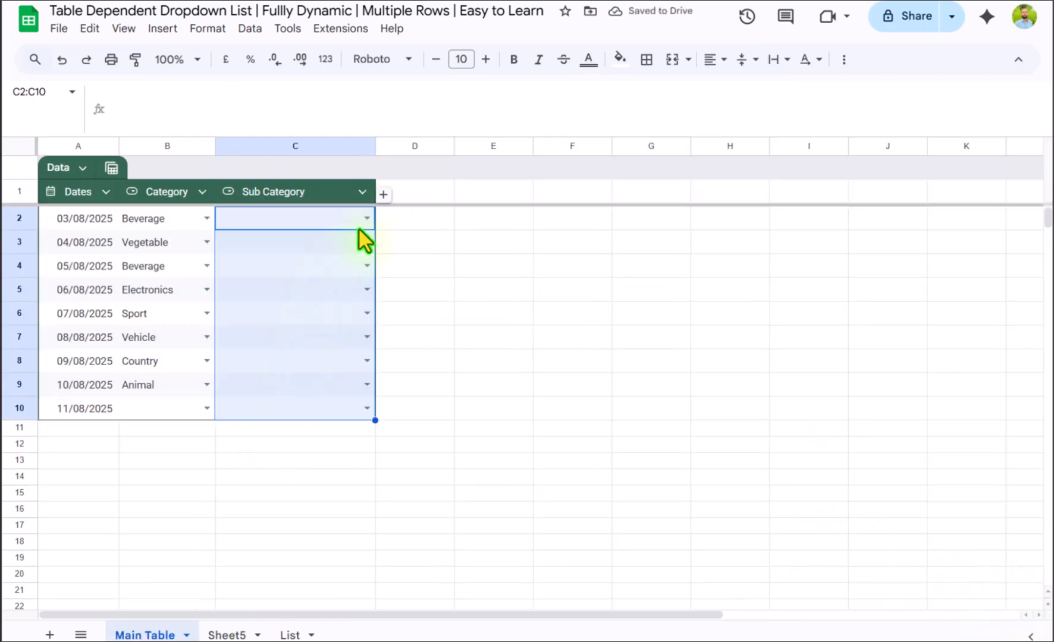
- Fill row 2 as Fruit with Orange and row 3 as Vegetable with Potato via the drop-downs
click(367, 217)
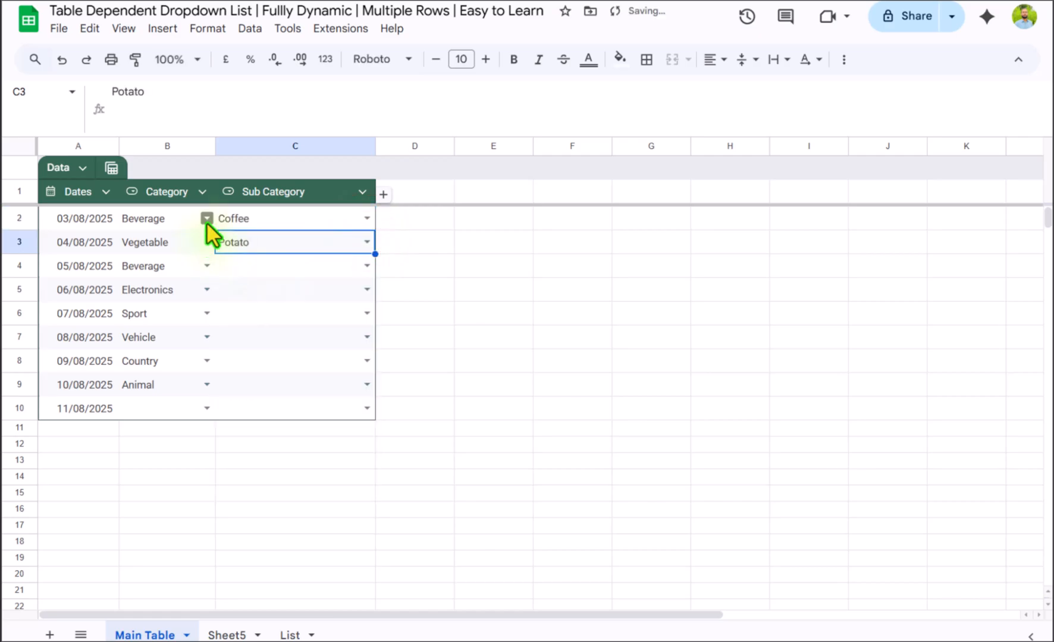
click(166, 219)
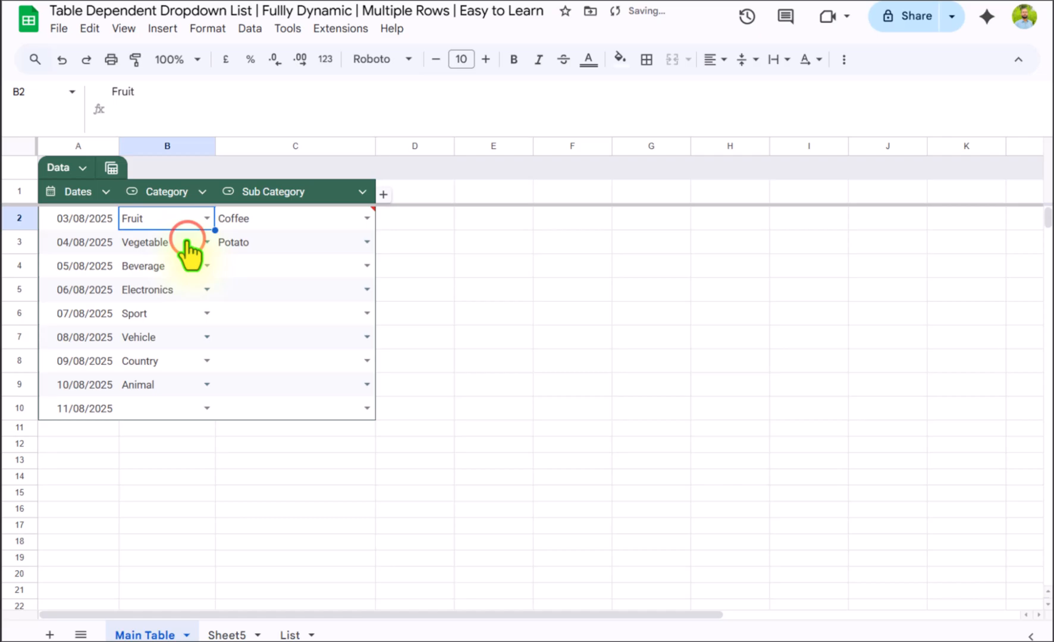
mouse_move(400, 239)
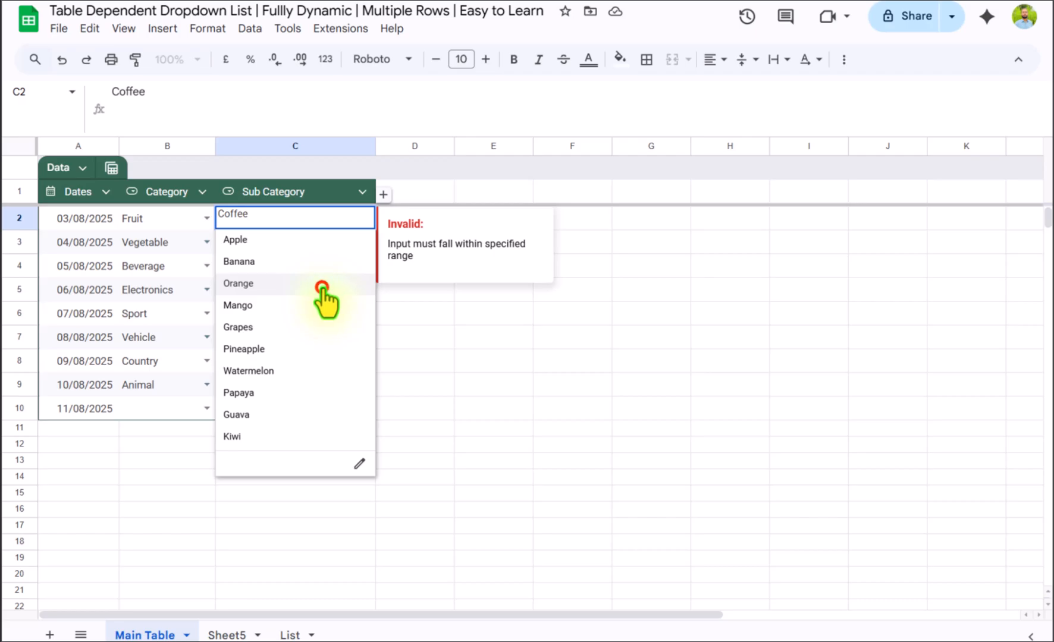
click(238, 283)
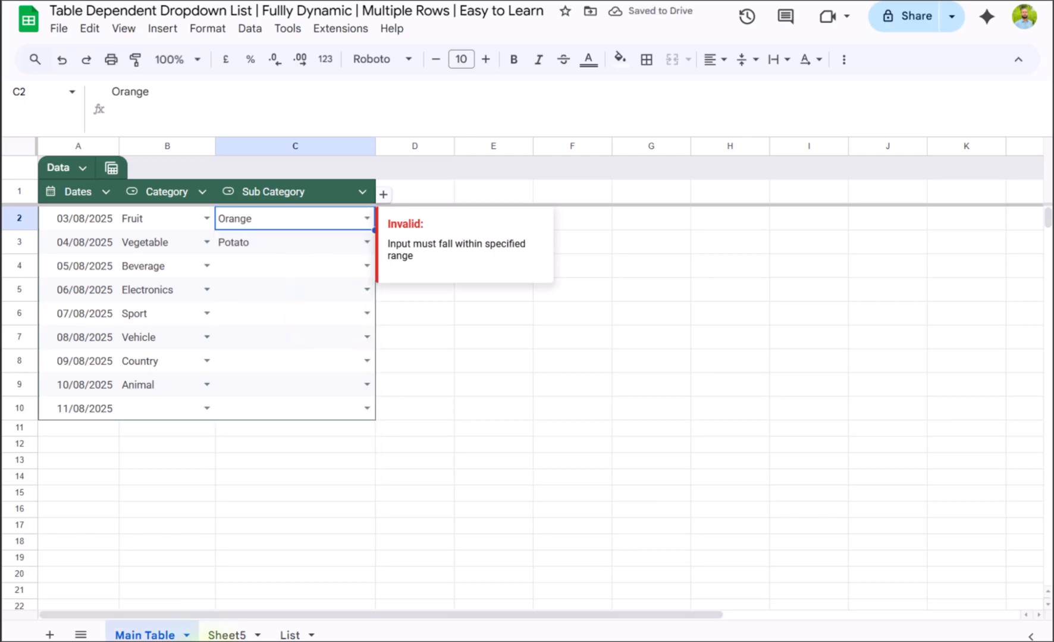
- Hide the Sheet5 helper sheet from its tab menu
right_click(226, 635)
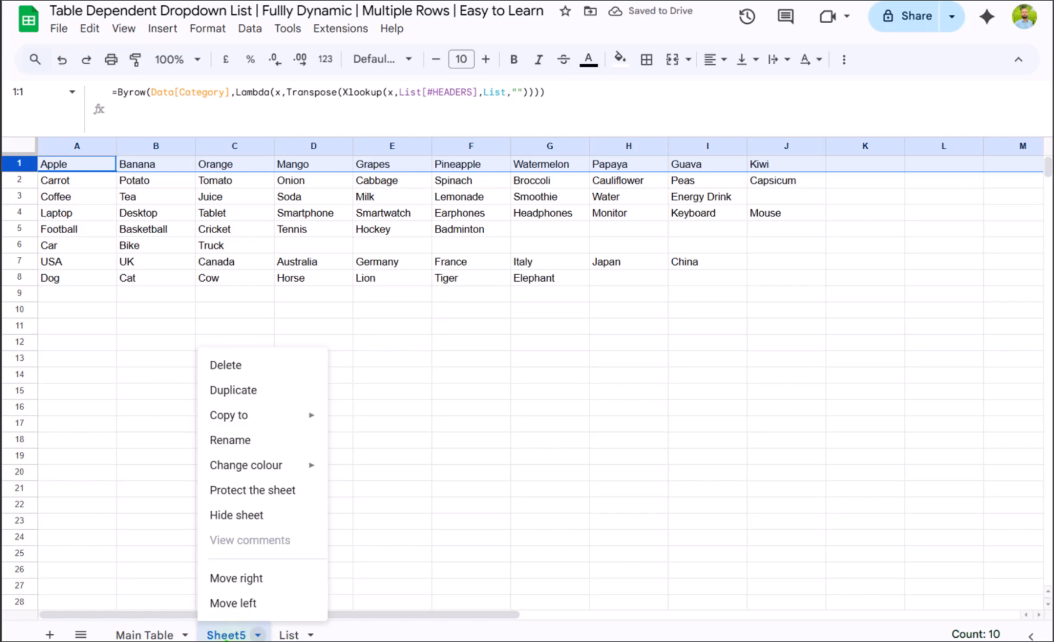
click(235, 515)
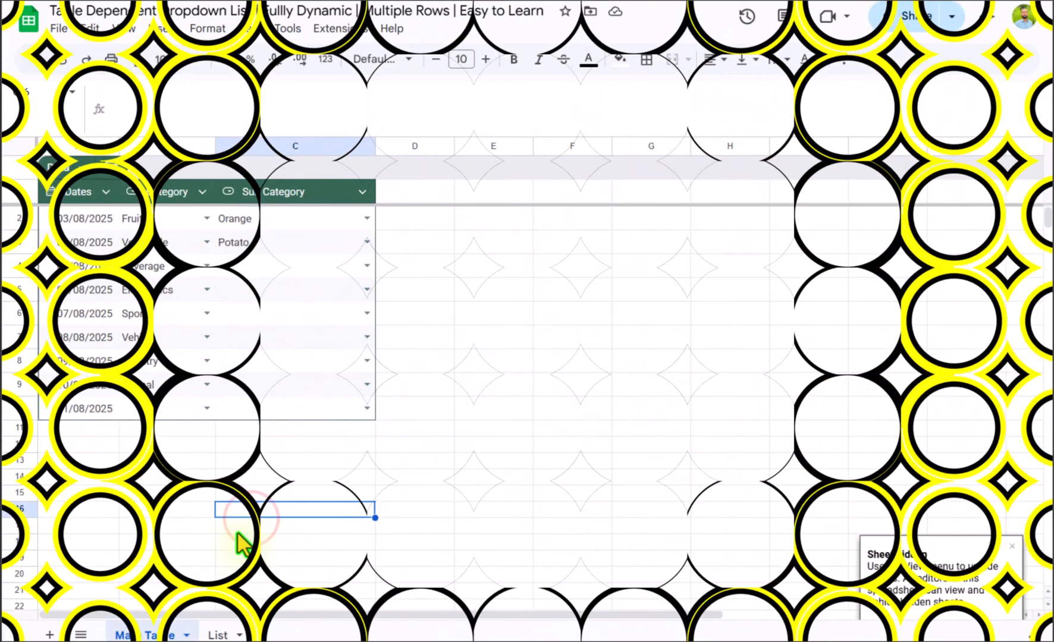